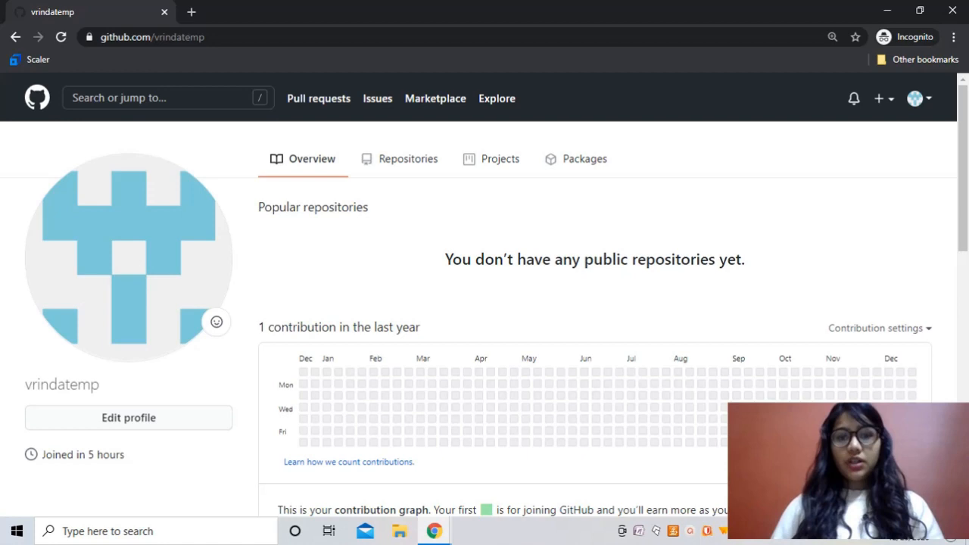
mouse_move(536, 347)
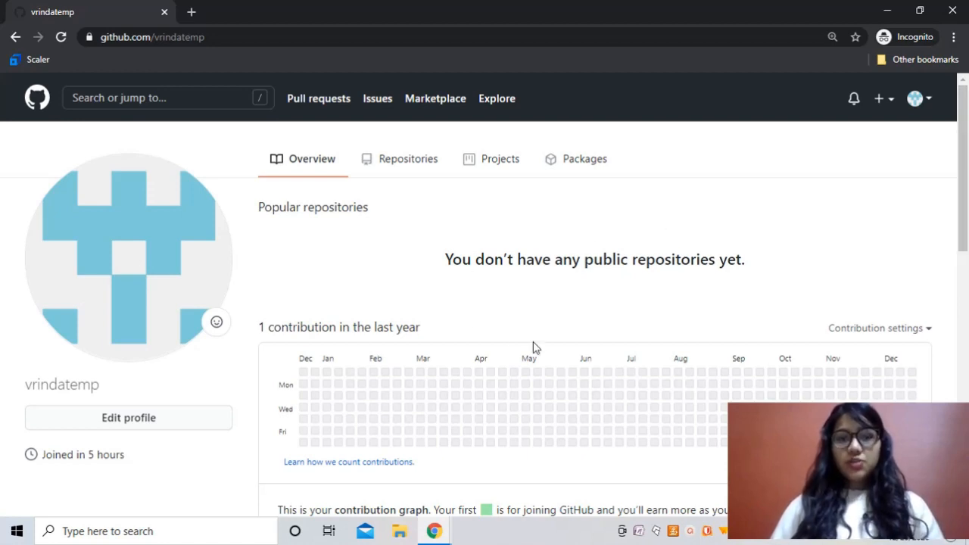
mouse_move(515, 397)
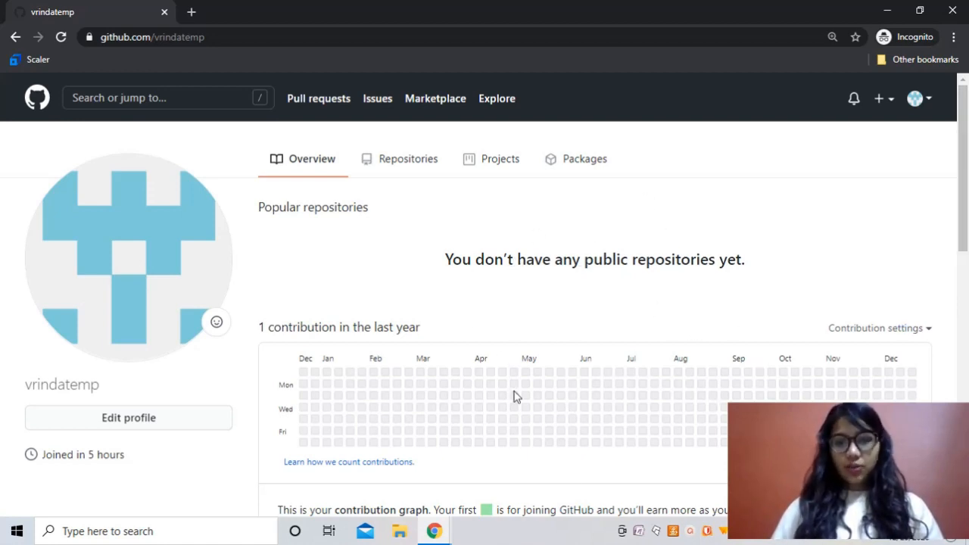
mouse_move(663, 212)
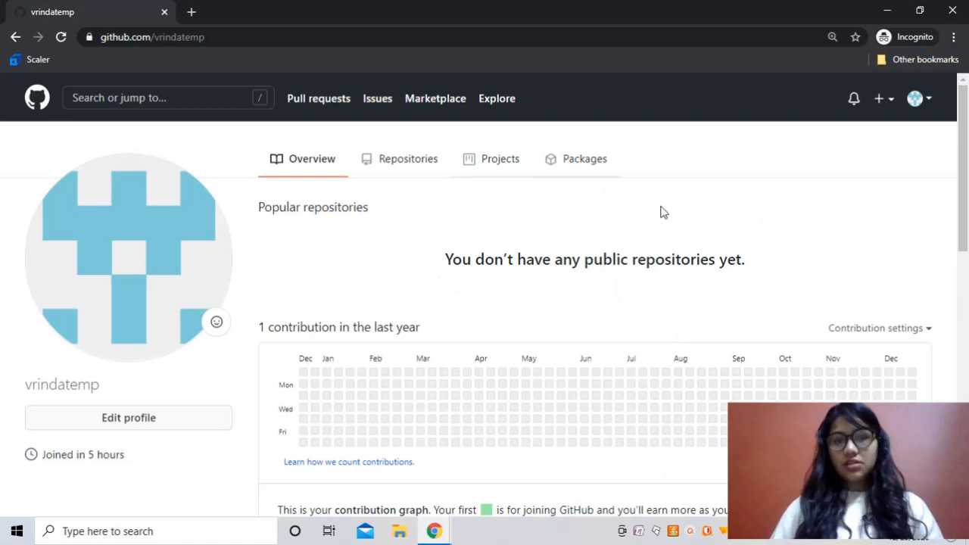
mouse_move(483, 233)
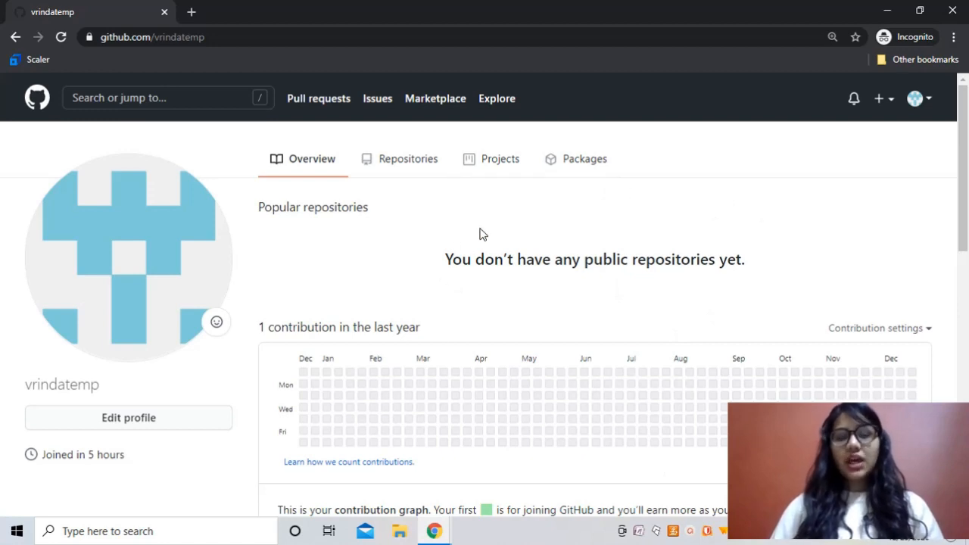
mouse_move(543, 283)
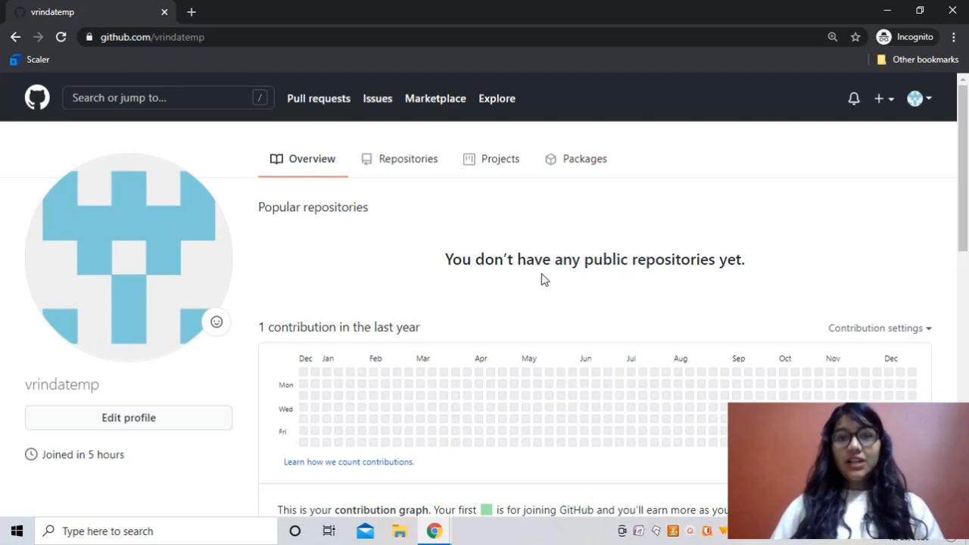
mouse_move(457, 397)
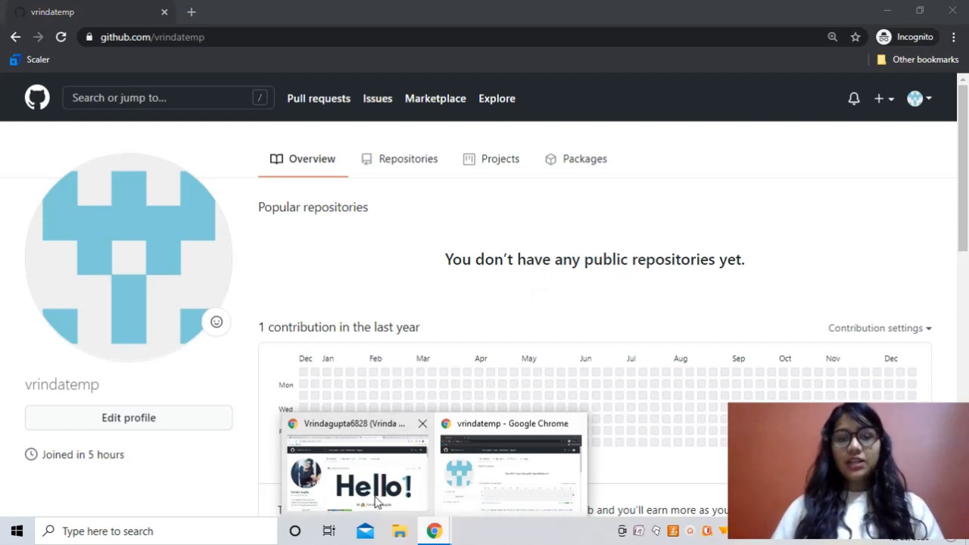
Switch to the example profile and scroll through its full README, then back to the top
click(356, 469)
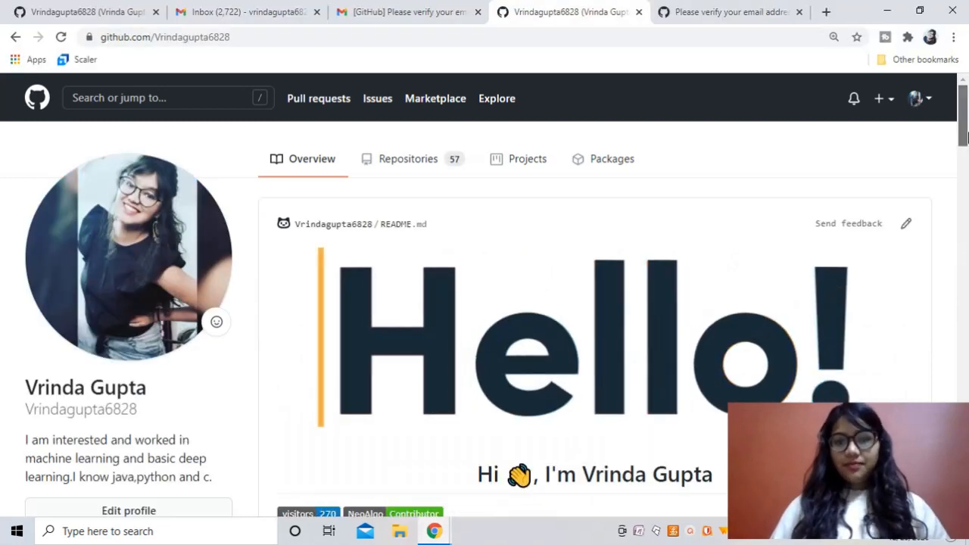
scroll(down, 3)
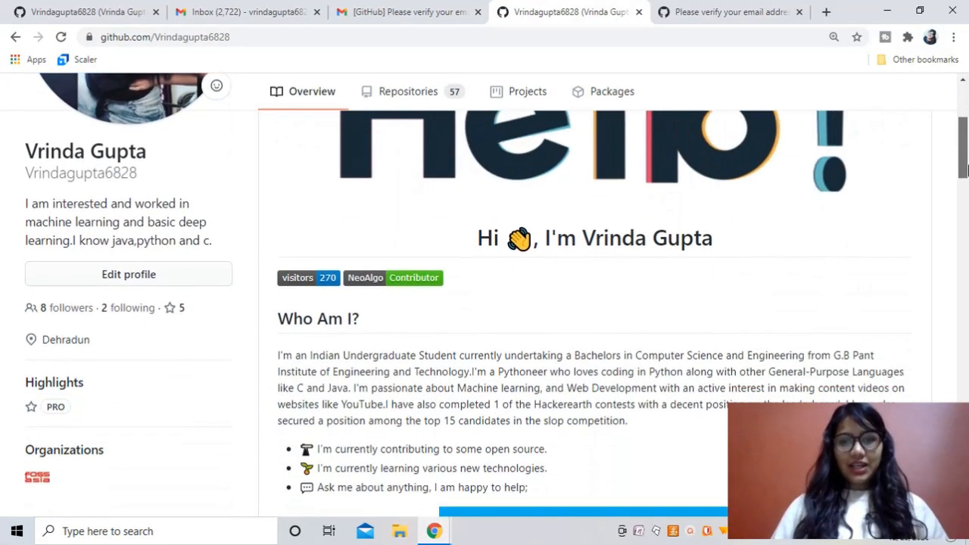
scroll(down, 3)
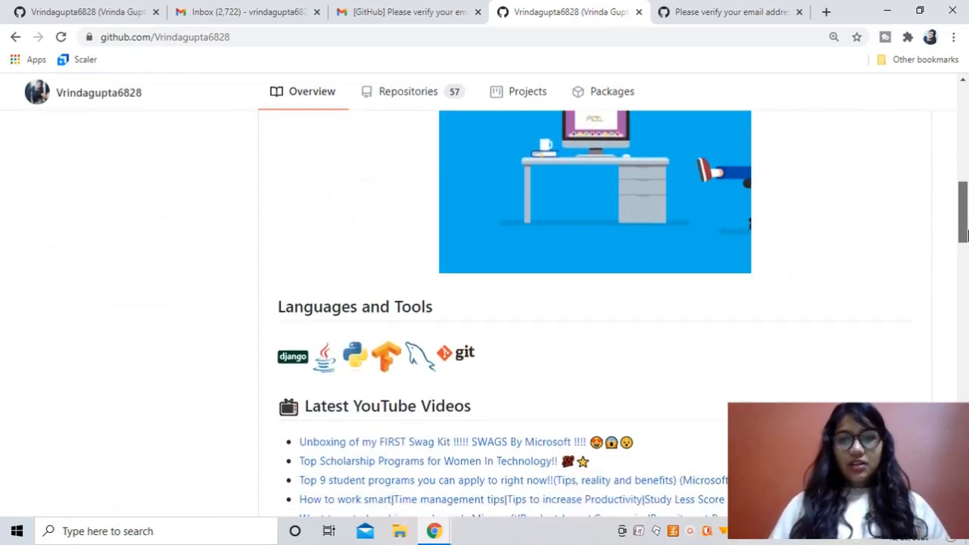
scroll(down, 3)
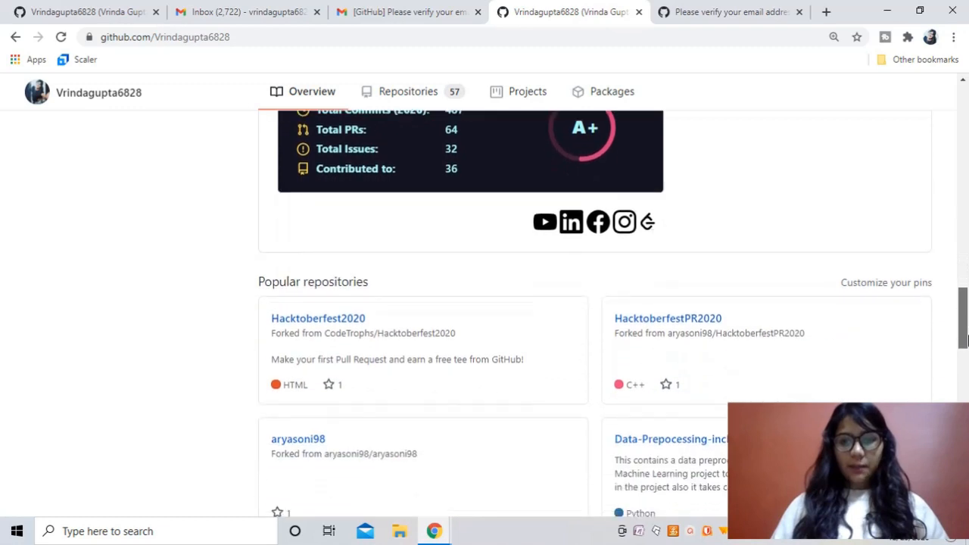
scroll(up, 3)
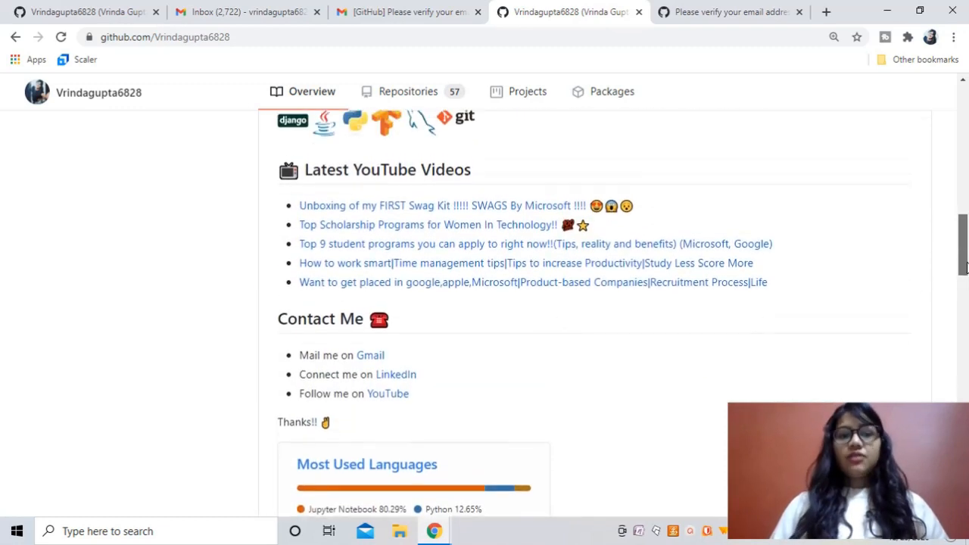
scroll(down, 3)
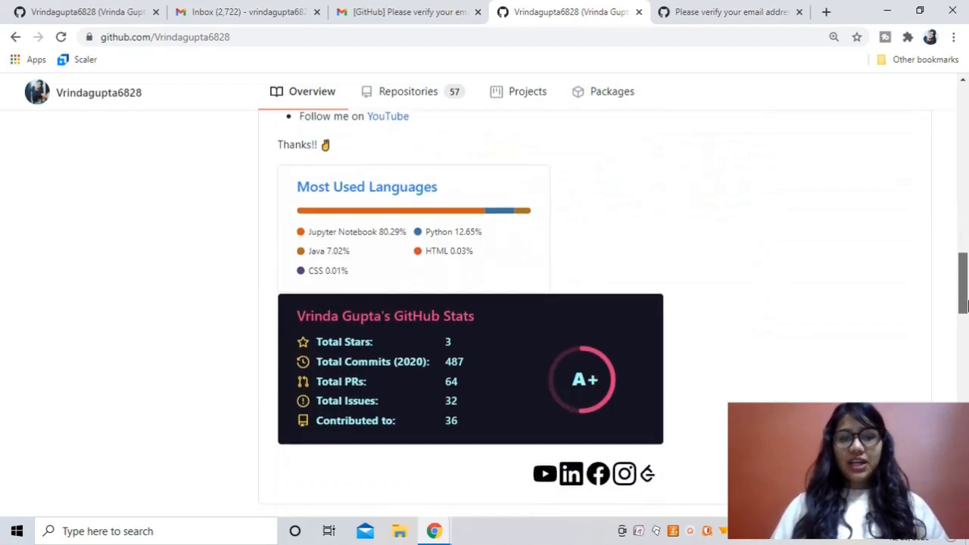
mouse_move(808, 384)
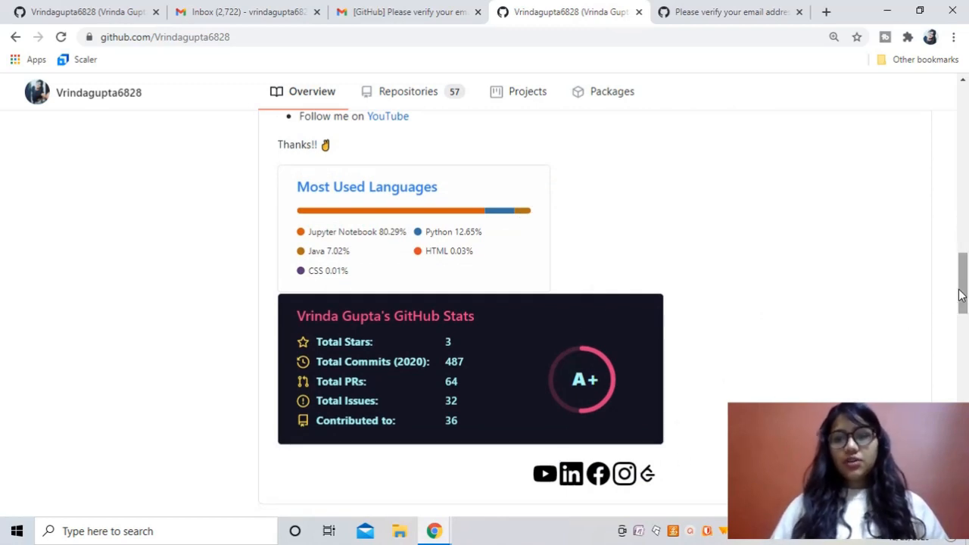
scroll(up, 3)
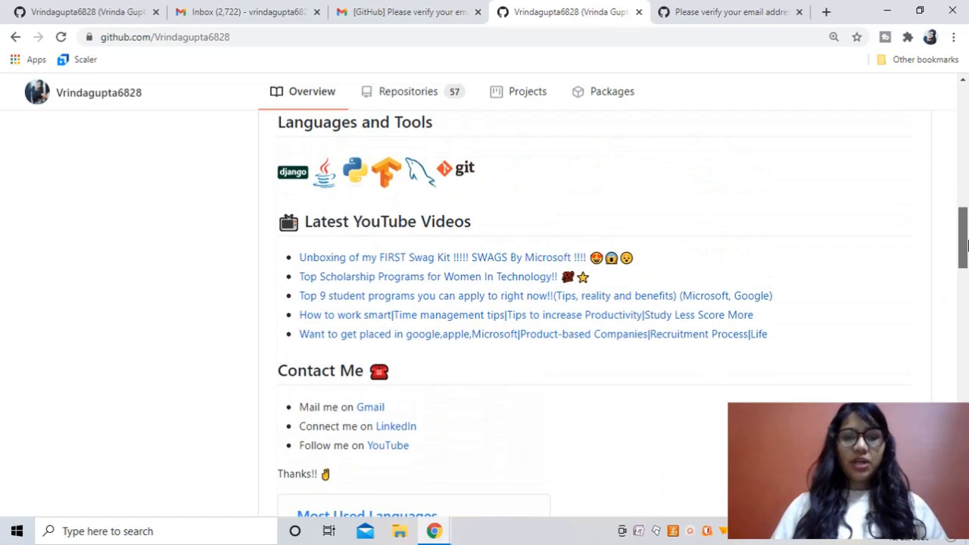
scroll(up, 3)
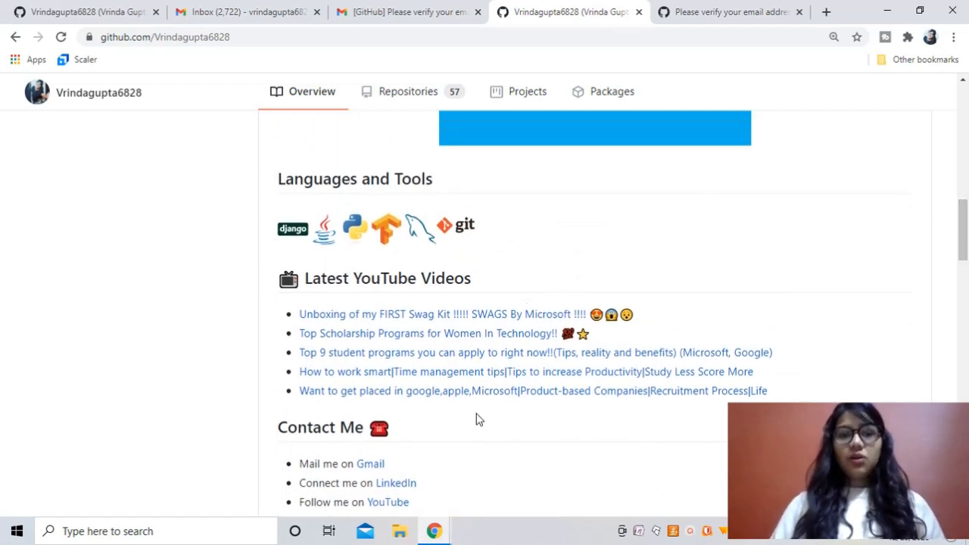
mouse_move(704, 318)
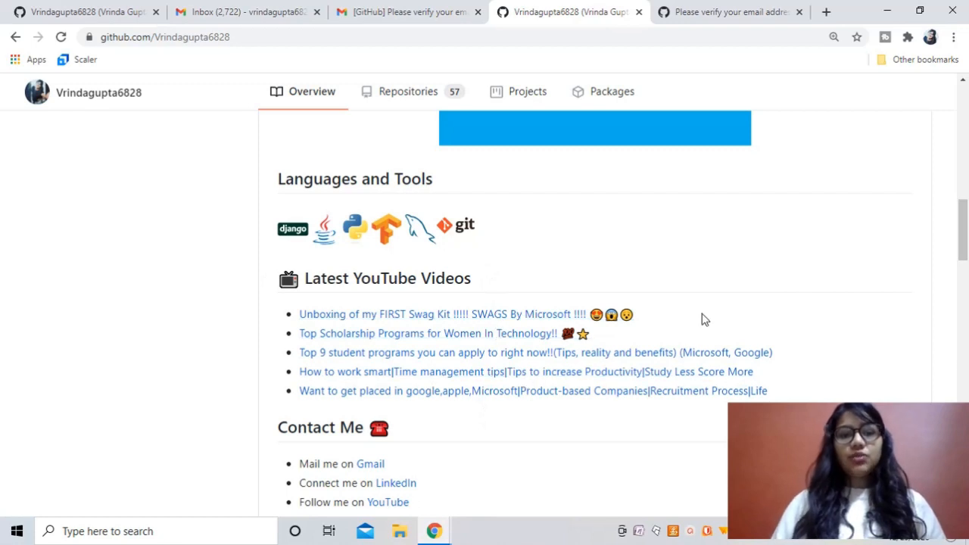
scroll(up, 3)
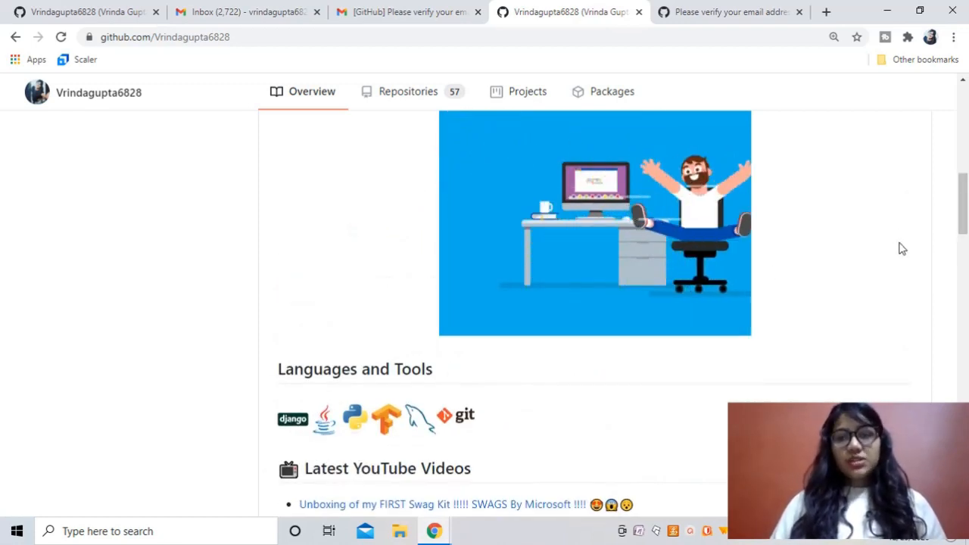
scroll(up, 3)
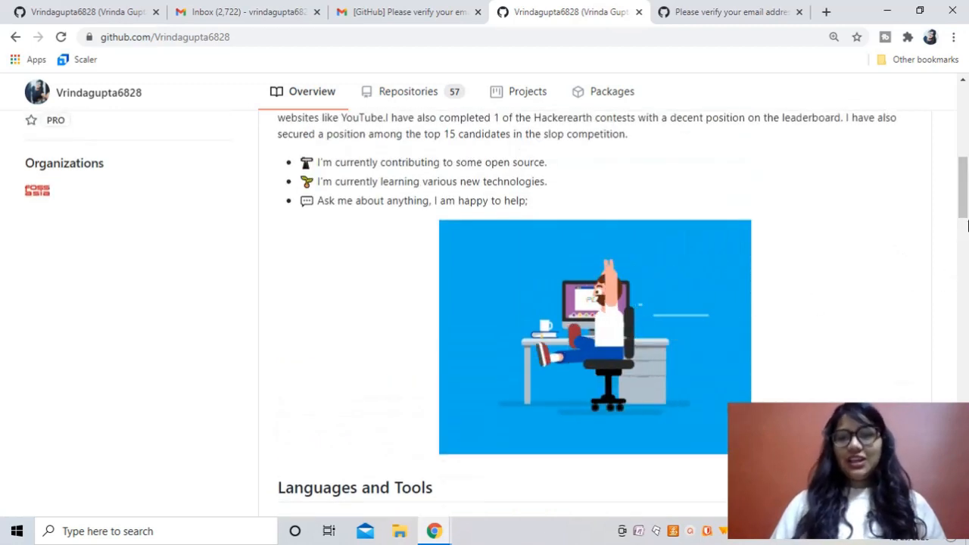
scroll(up, 3)
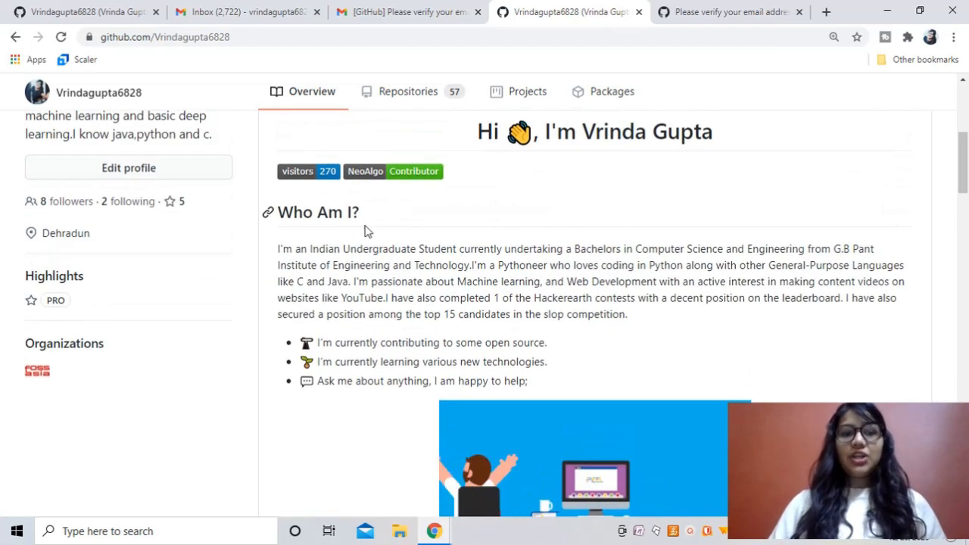
mouse_move(371, 203)
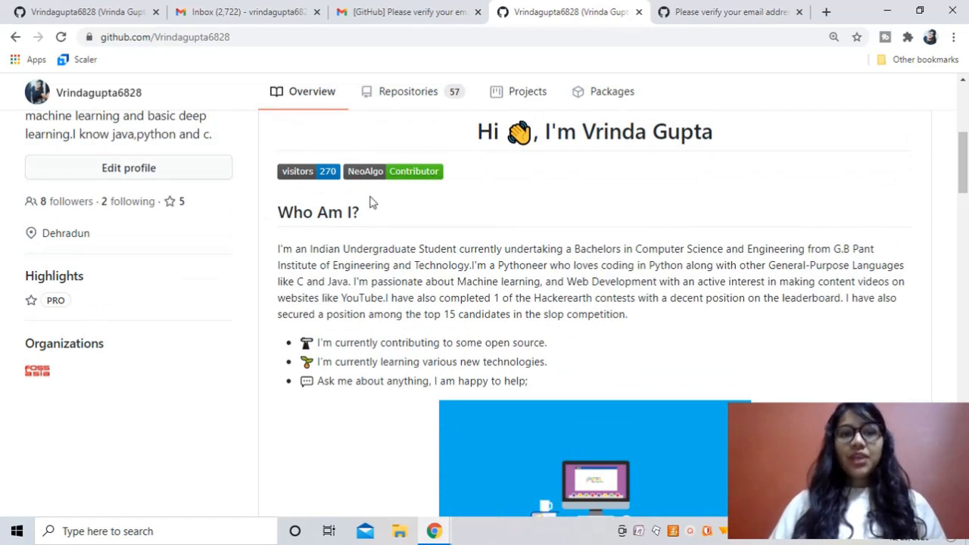
mouse_move(413, 171)
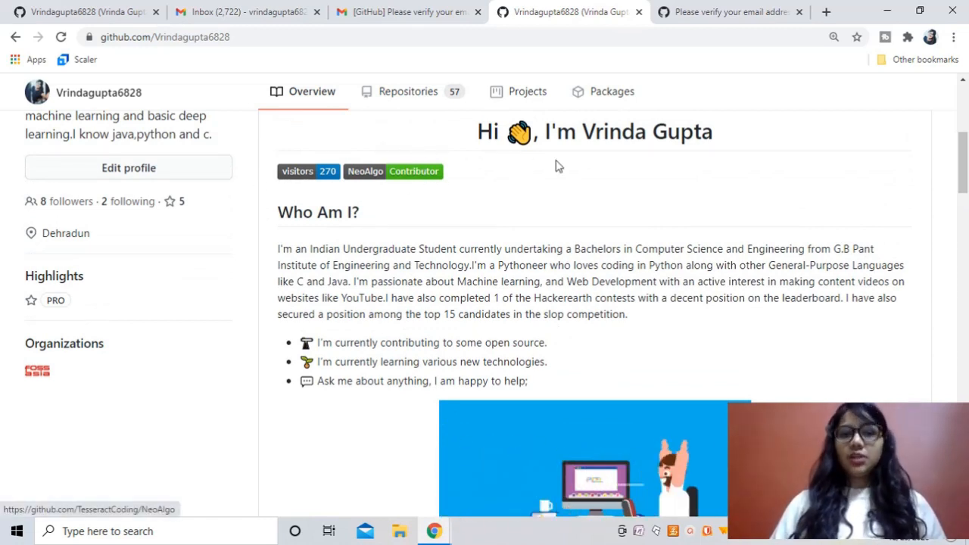
scroll(up, 3)
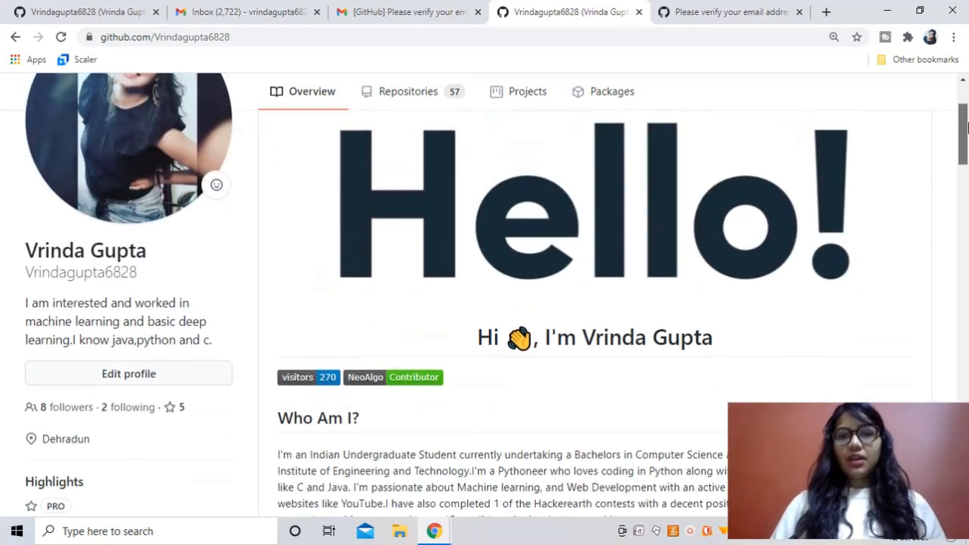
scroll(up, 3)
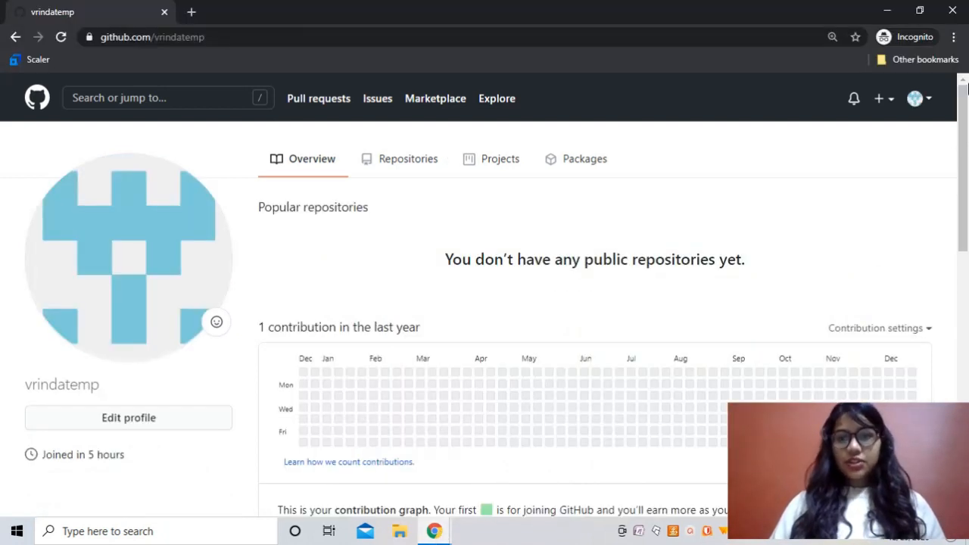
Choose New repository from the header's + create menu
click(878, 97)
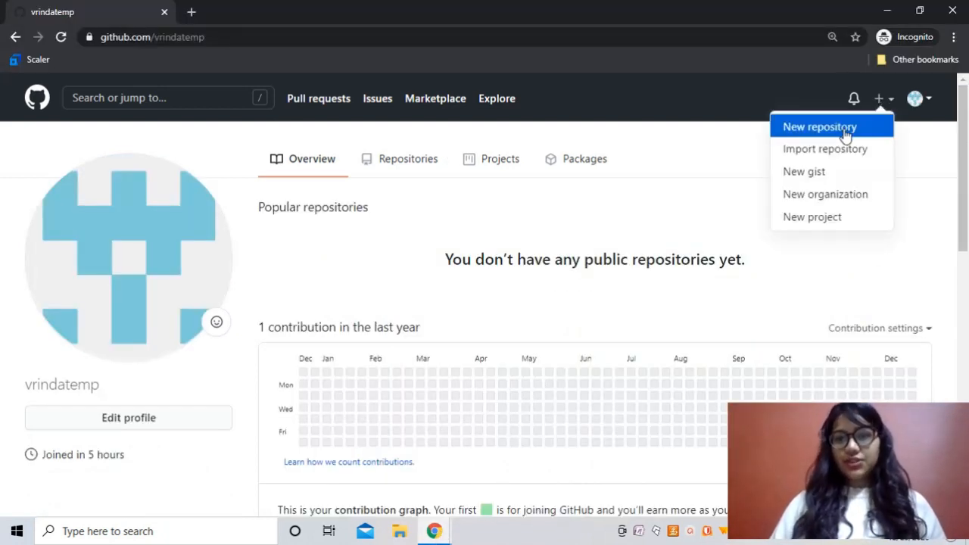
click(819, 128)
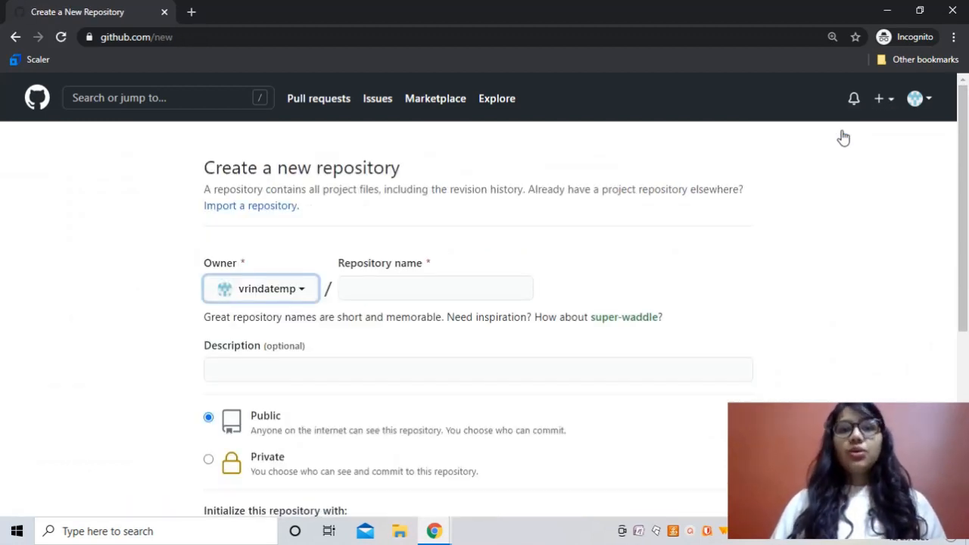
mouse_move(840, 136)
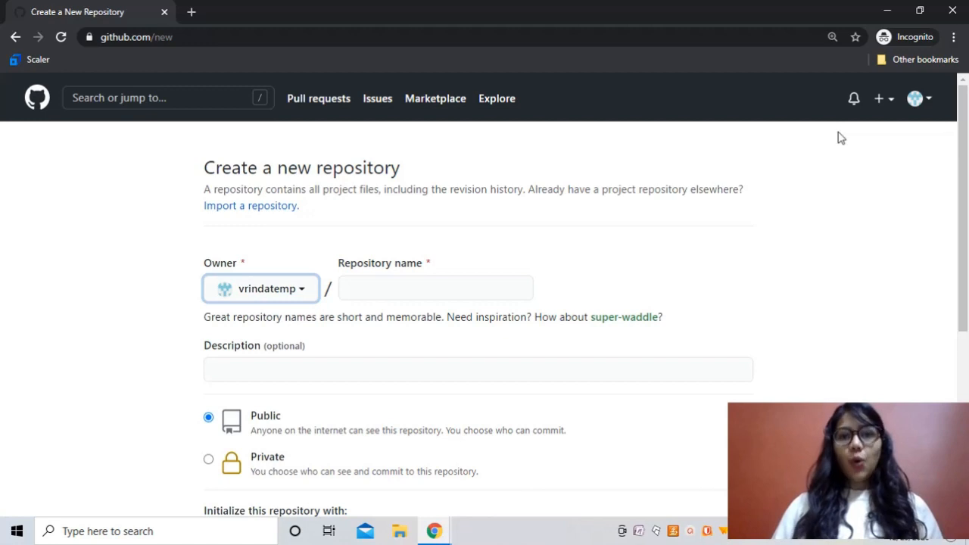
Name the new repository 'vrindatemp' after the username, keeping it Public
click(436, 287)
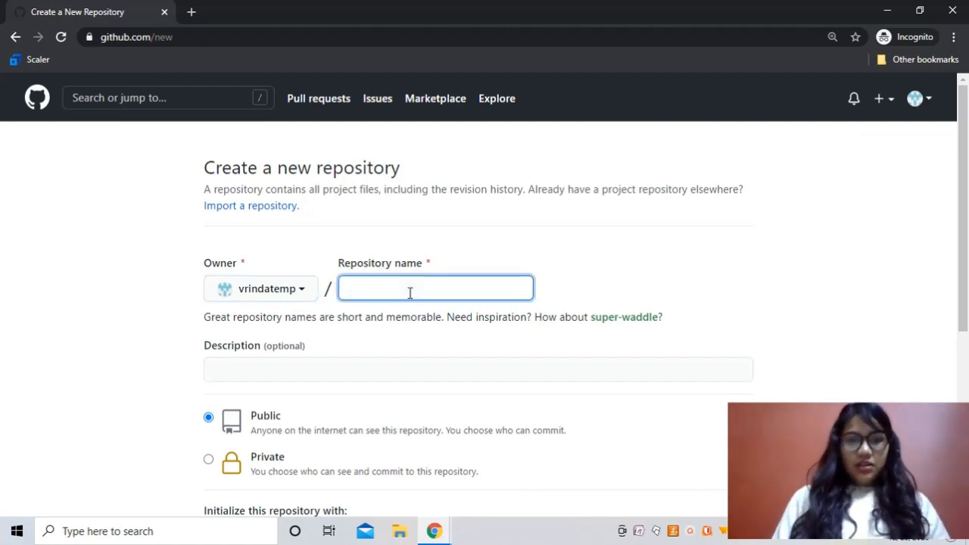
text(vr)
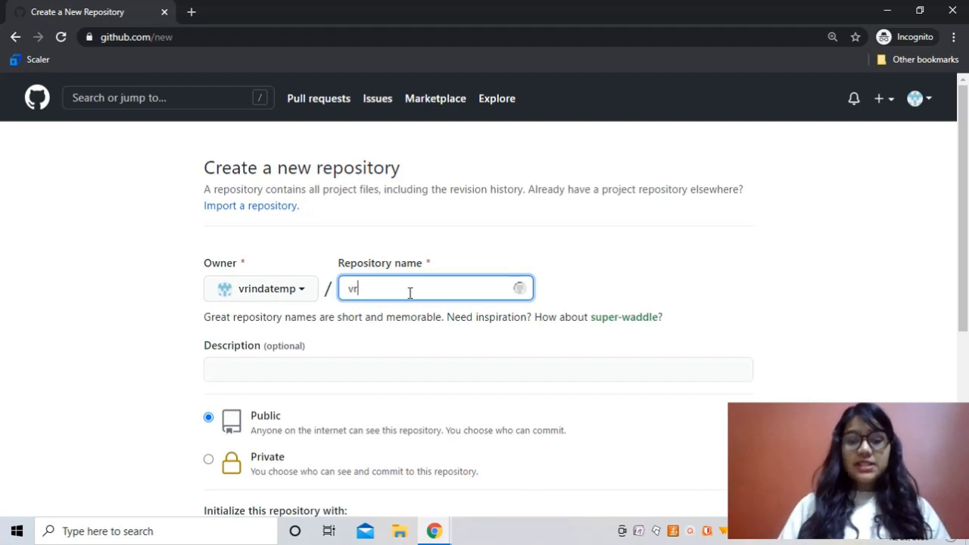
text(indate)
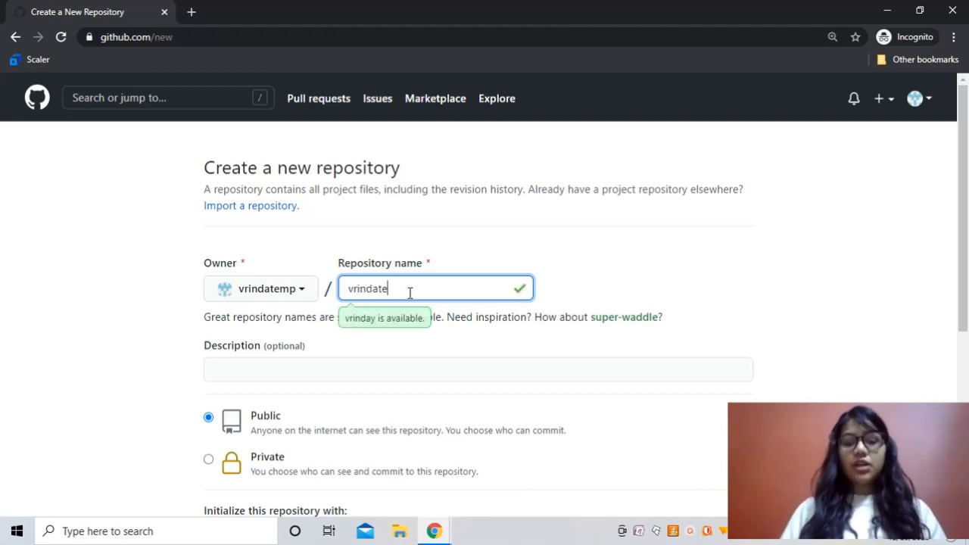
text(mp)
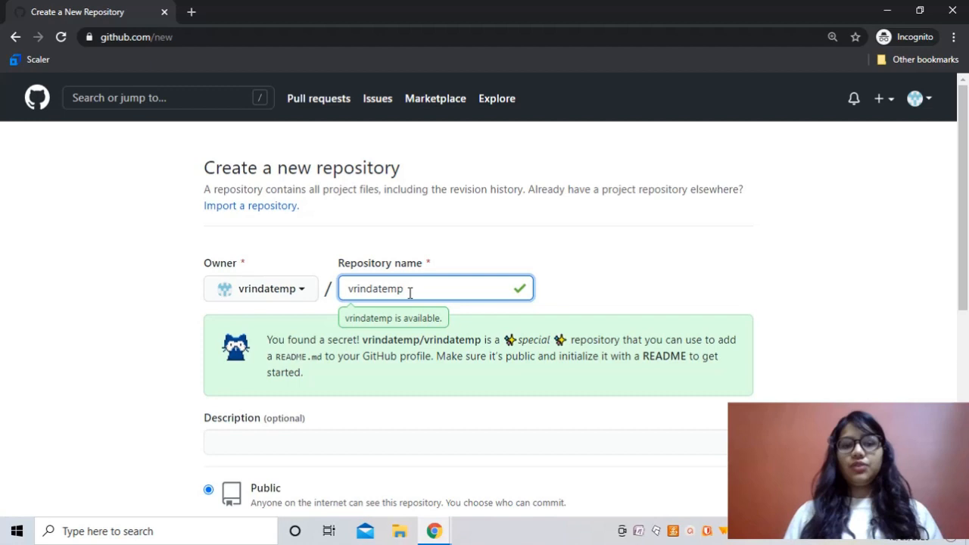
scroll(down, 3)
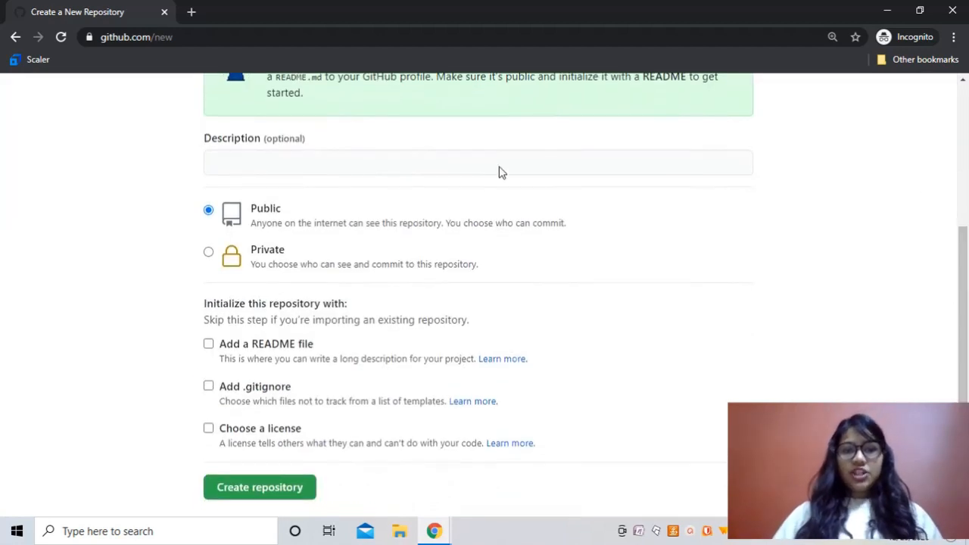
scroll(down, 3)
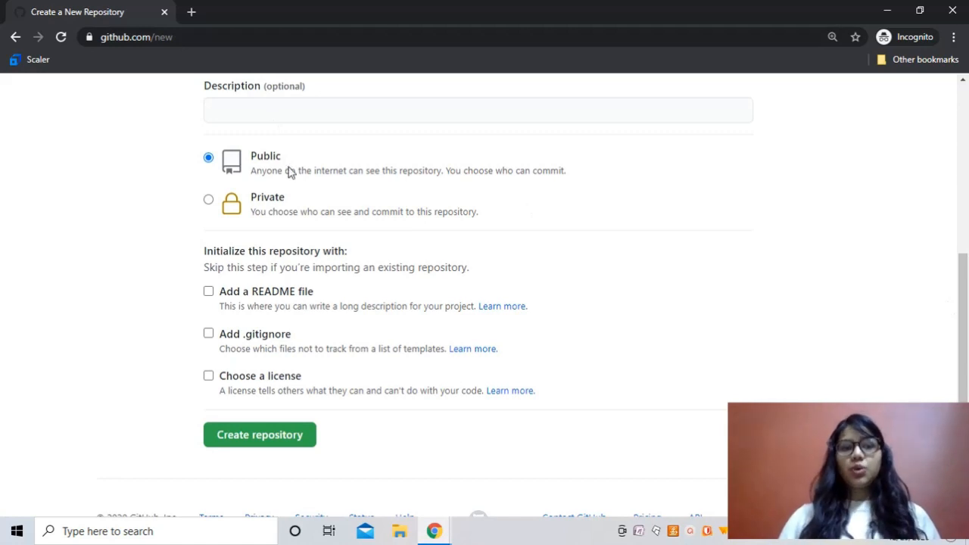
mouse_move(145, 188)
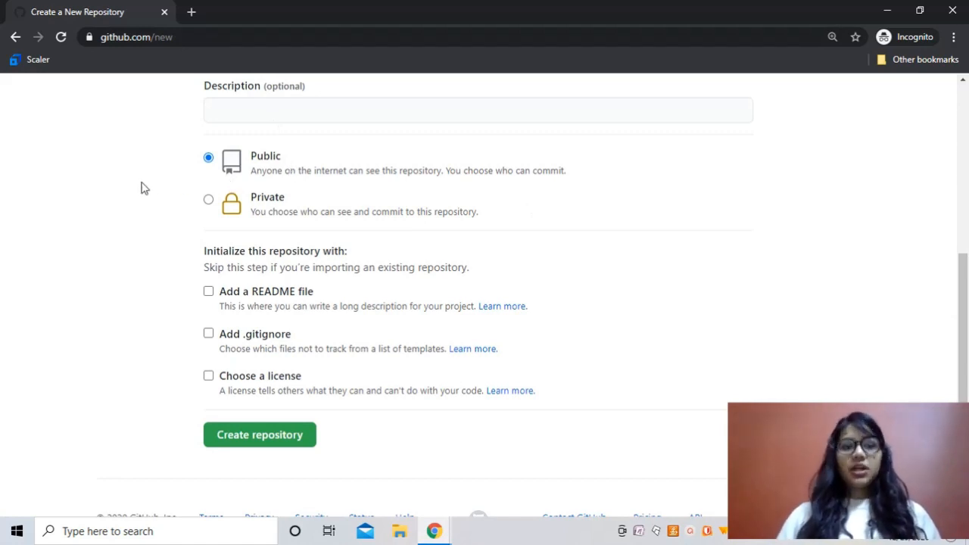
mouse_move(215, 294)
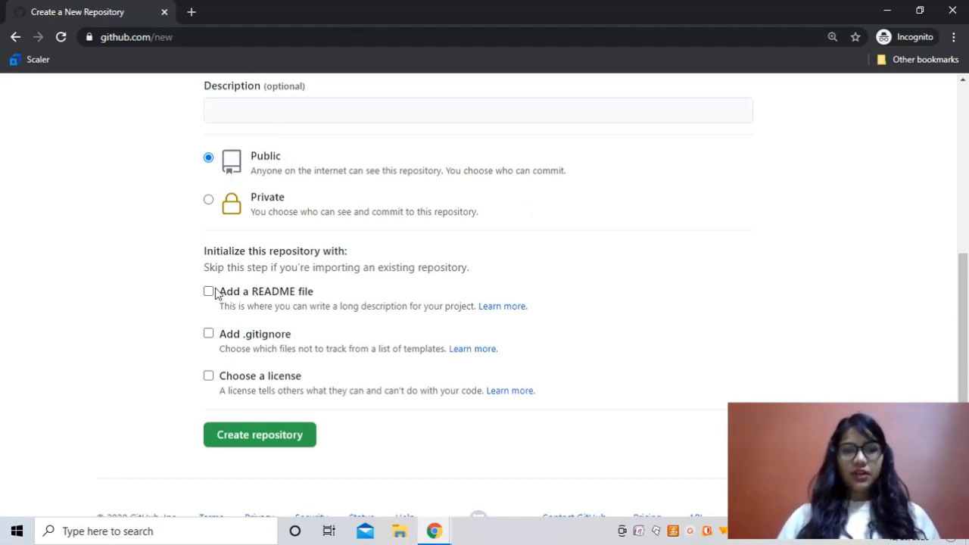
Tick 'Add a README file' and create the repository
click(208, 291)
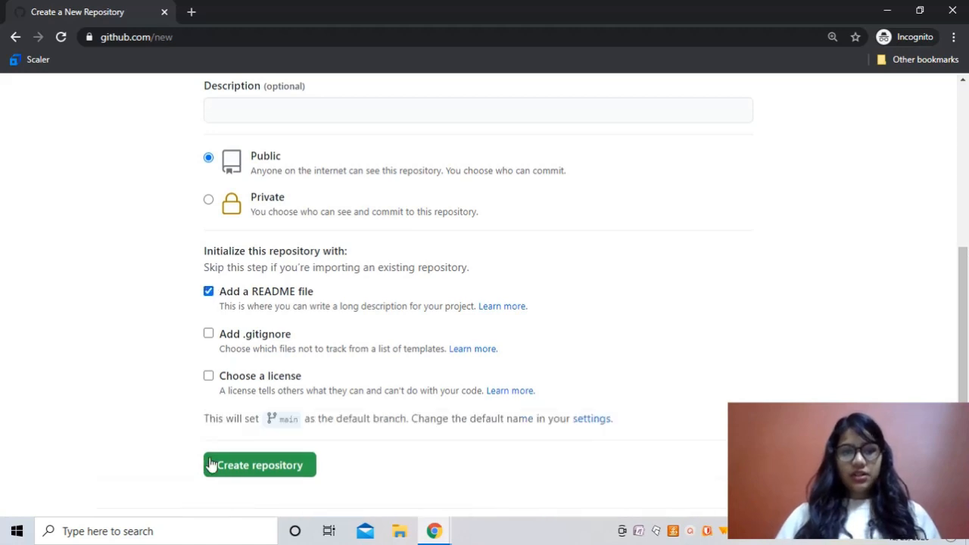
click(259, 465)
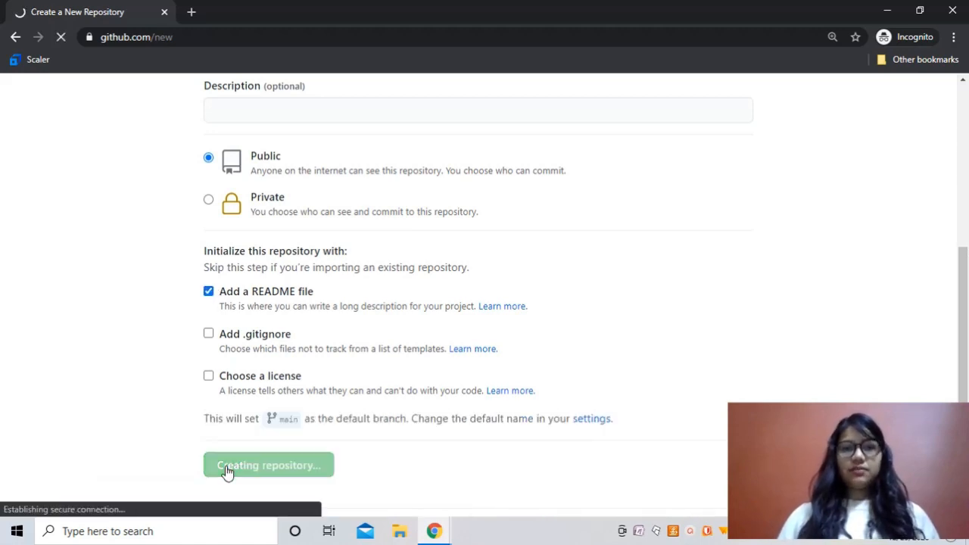
click(268, 465)
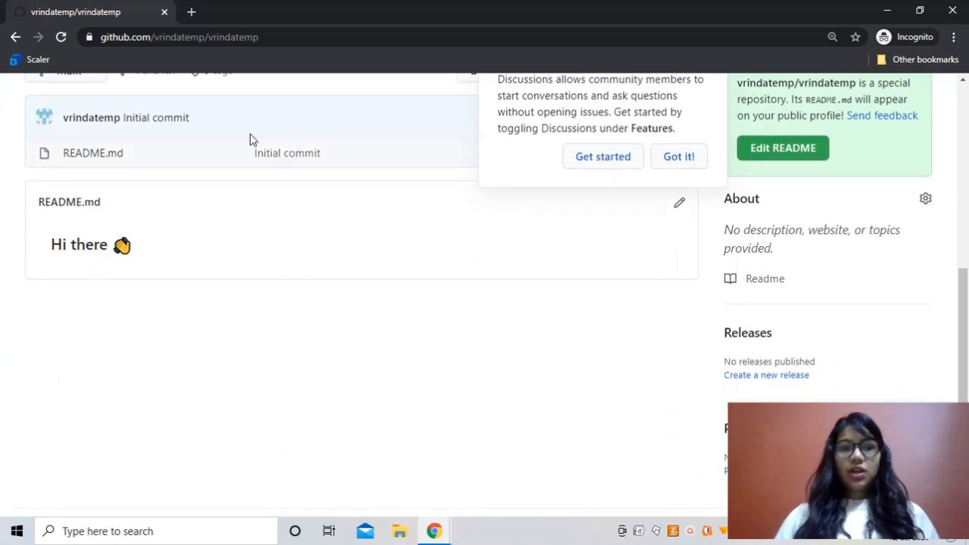
mouse_move(675, 205)
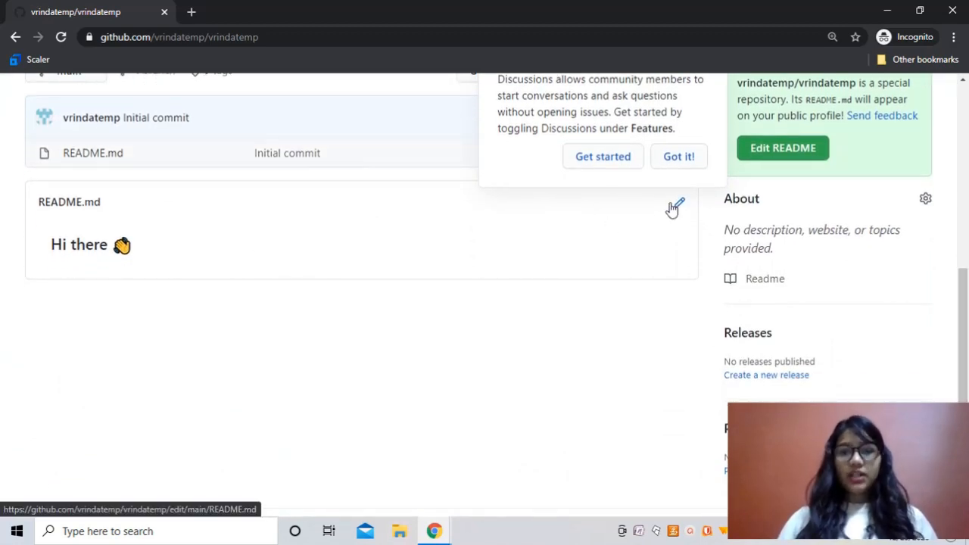
Edit README.md to reveal its starter template and dismiss the Discussions popup with 'Got it!'
click(675, 206)
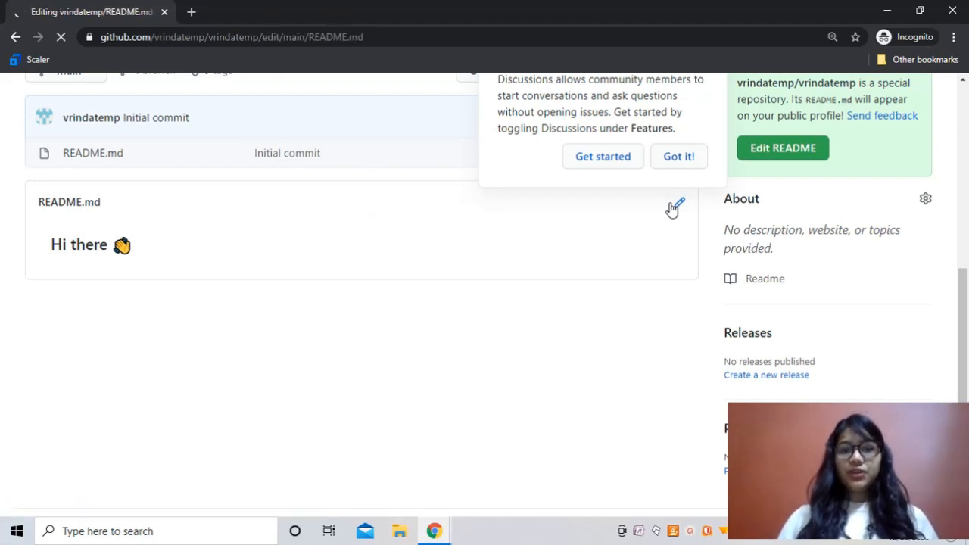
click(675, 206)
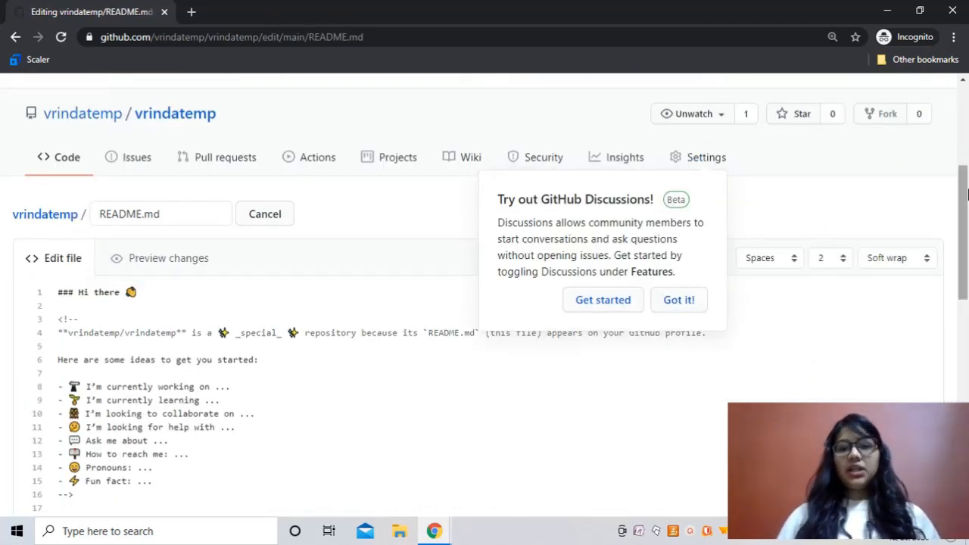
scroll(down, 3)
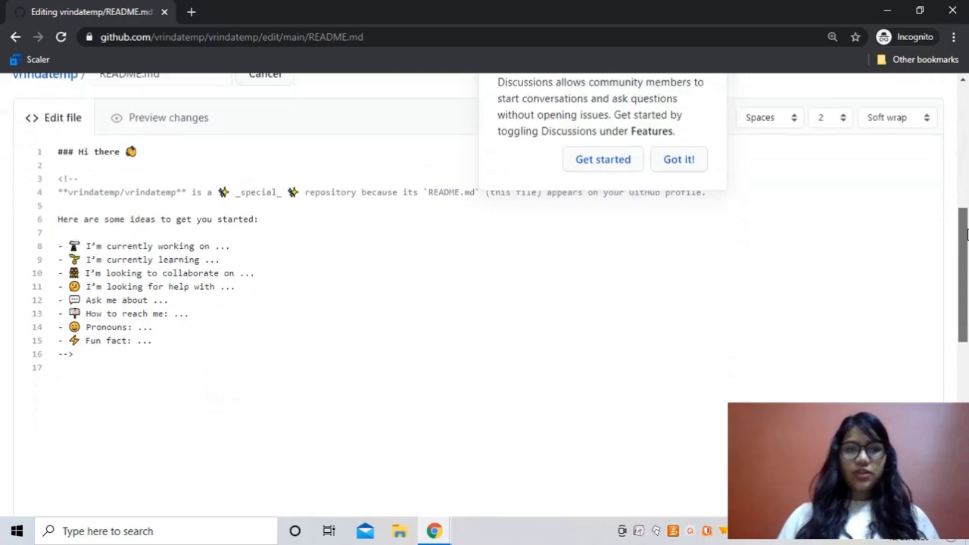
scroll(up, 3)
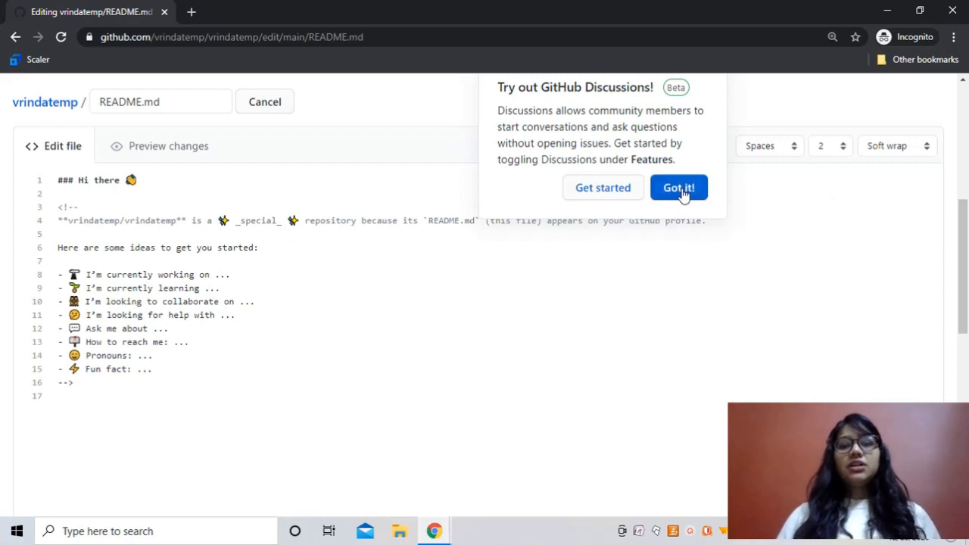
click(678, 188)
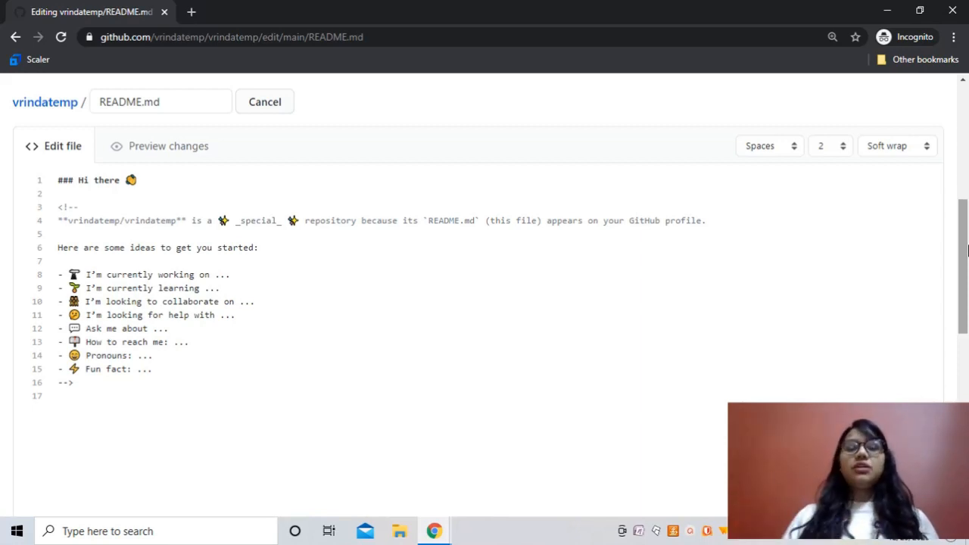
mouse_move(963, 260)
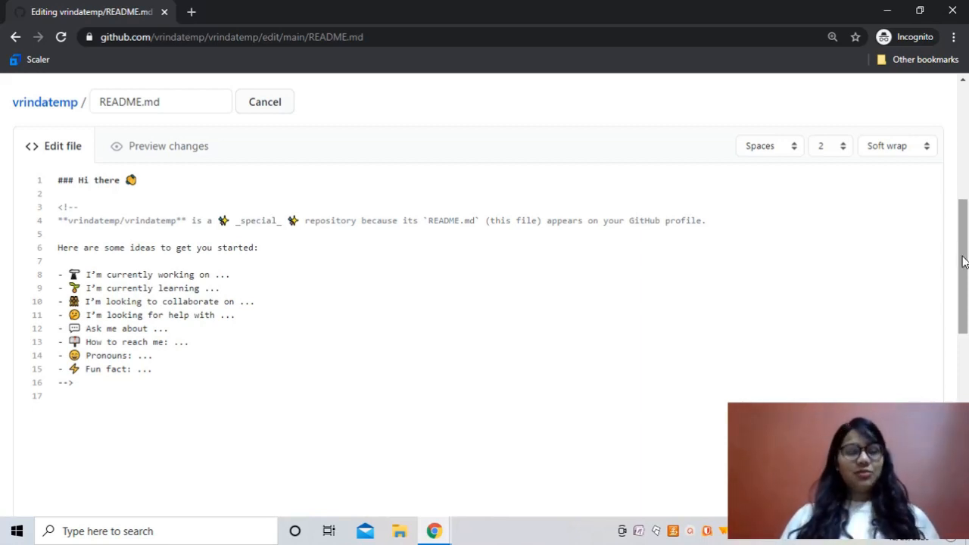
mouse_move(491, 414)
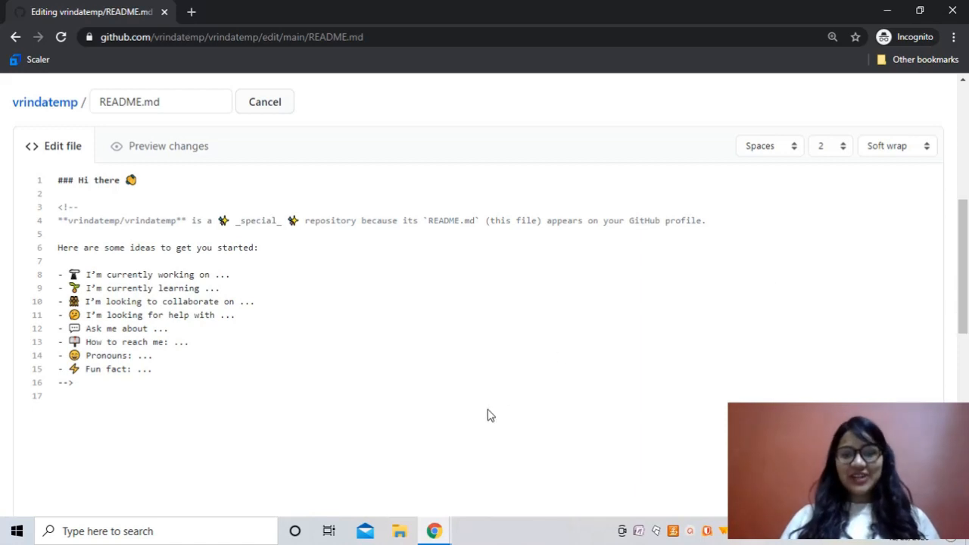
mouse_move(433, 530)
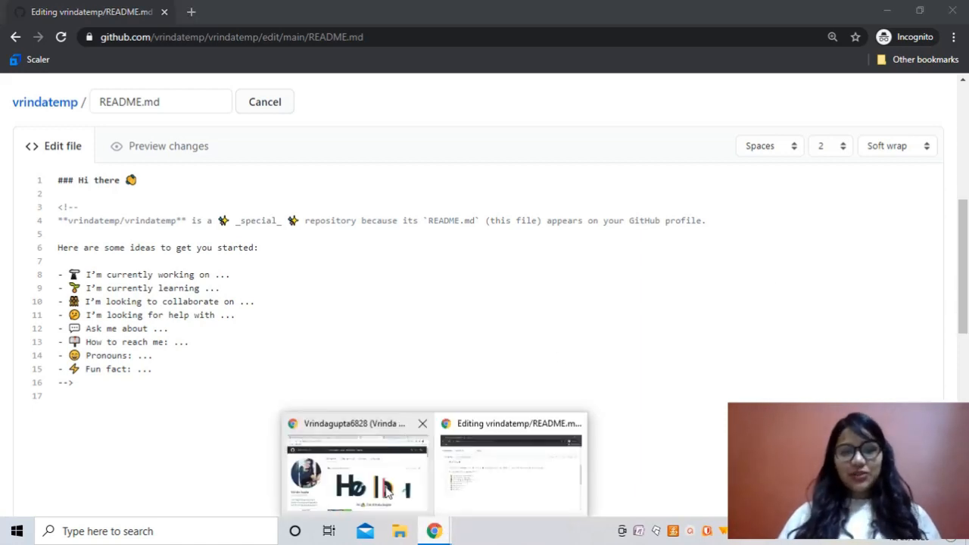
Switch to the finished profile window and edit its README to review the full content
click(355, 470)
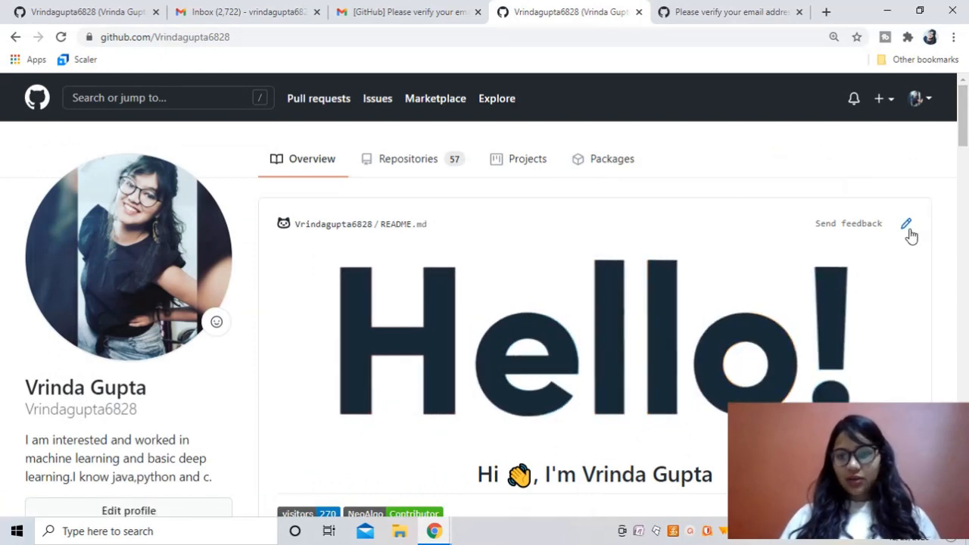
click(905, 224)
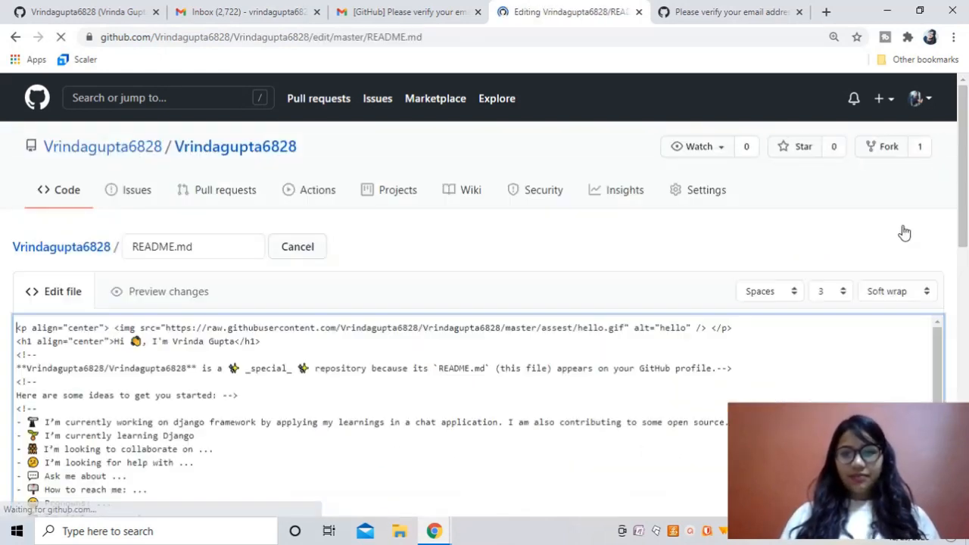
scroll(down, 3)
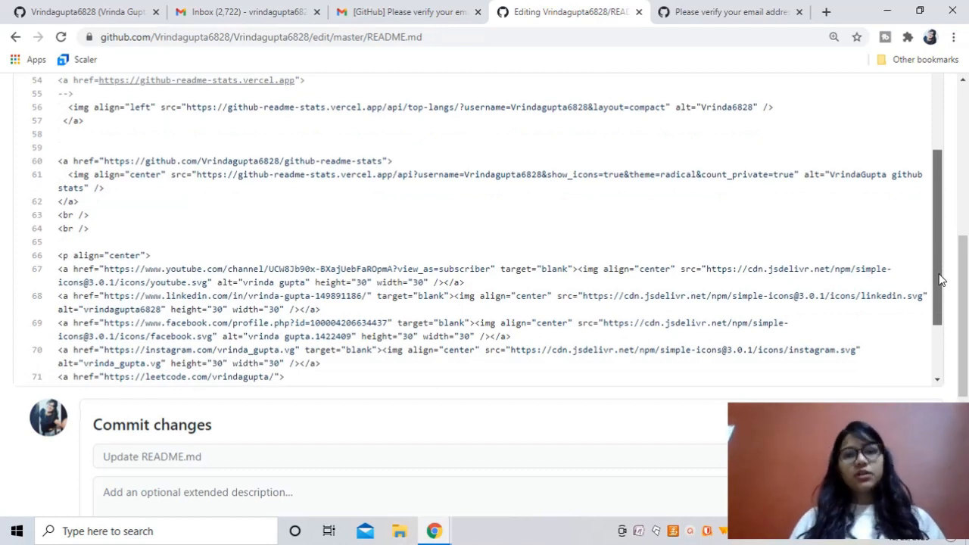
scroll(down, 3)
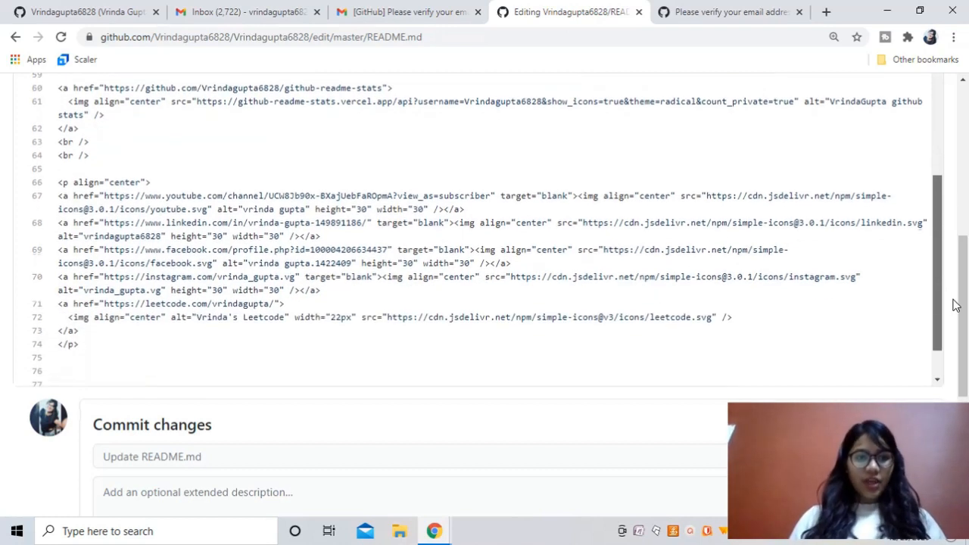
scroll(up, 3)
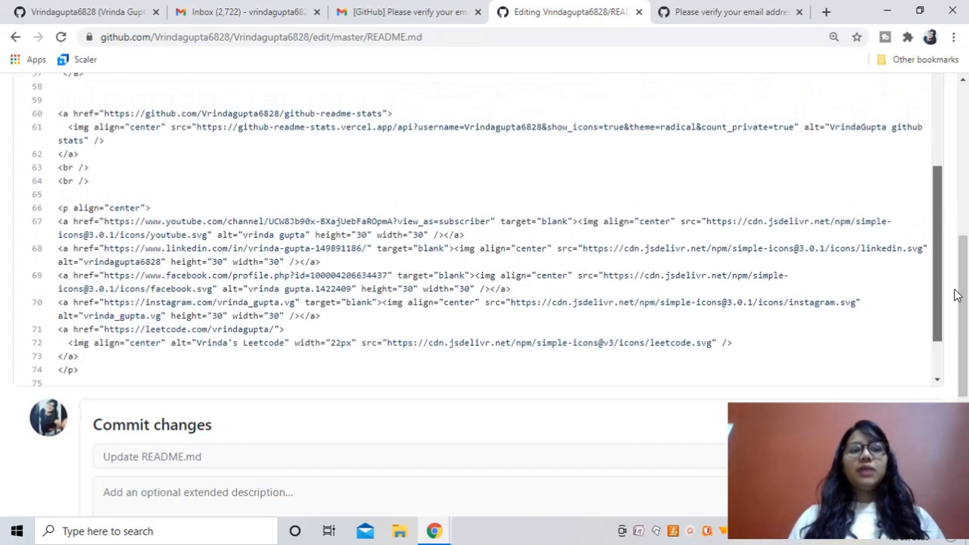
scroll(up, 3)
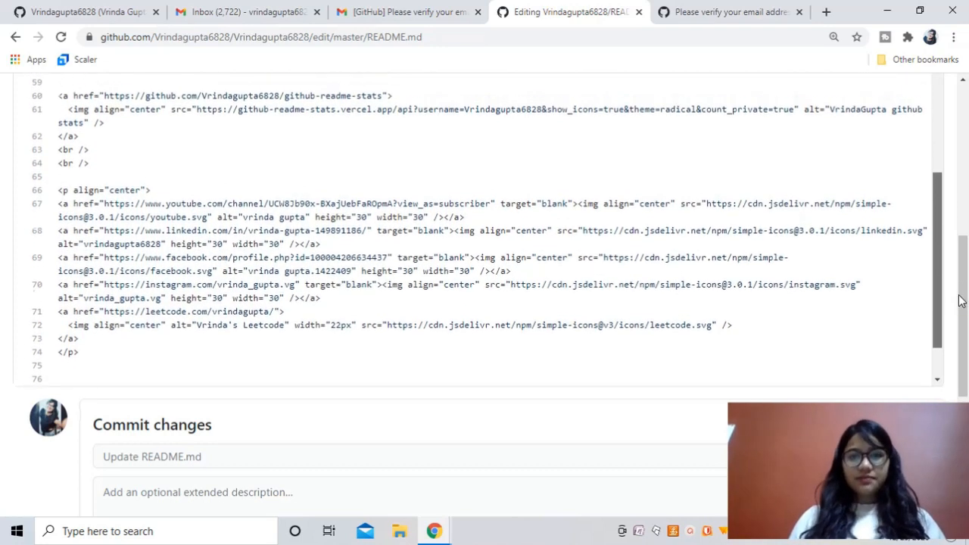
scroll(up, 3)
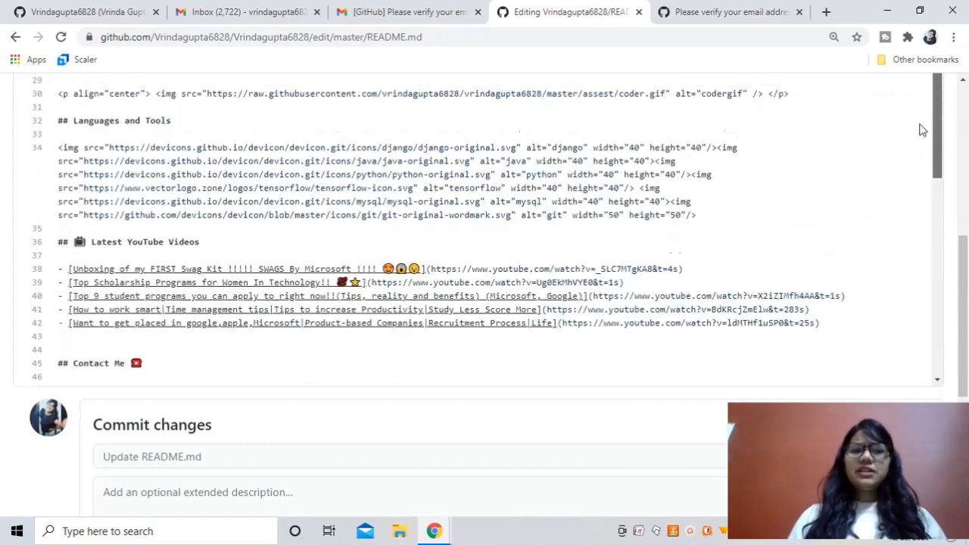
Select and copy the entire README content, then head back via the taskbar
scroll(up, 3)
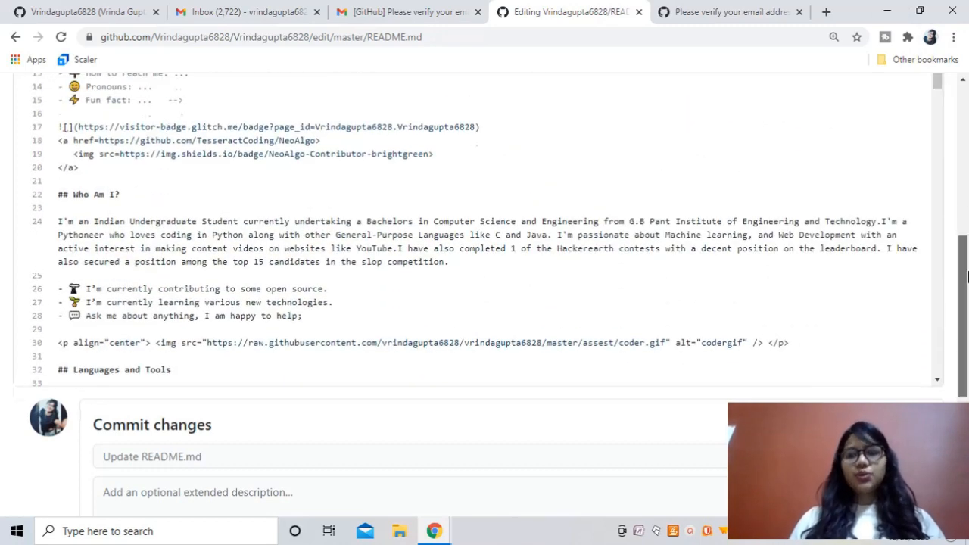
scroll(up, 3)
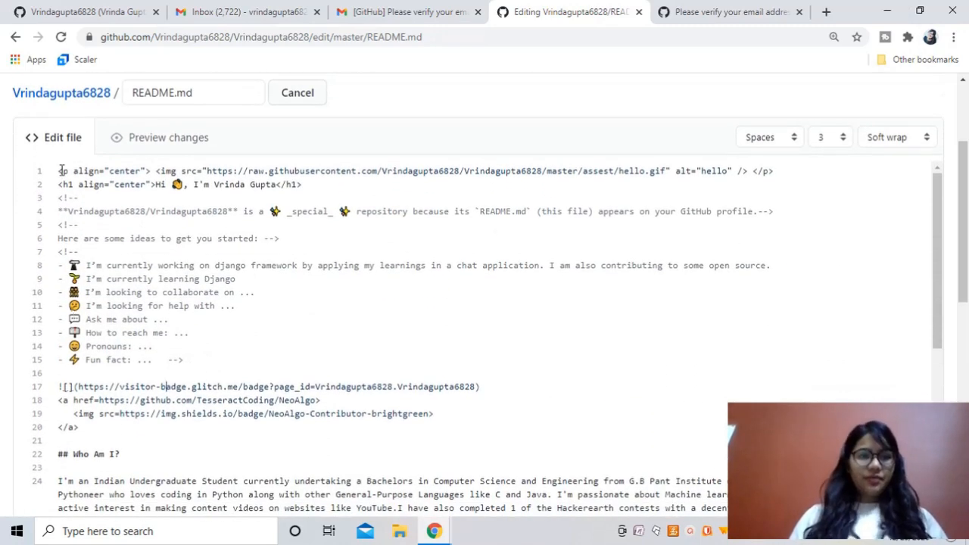
scroll(down, 3)
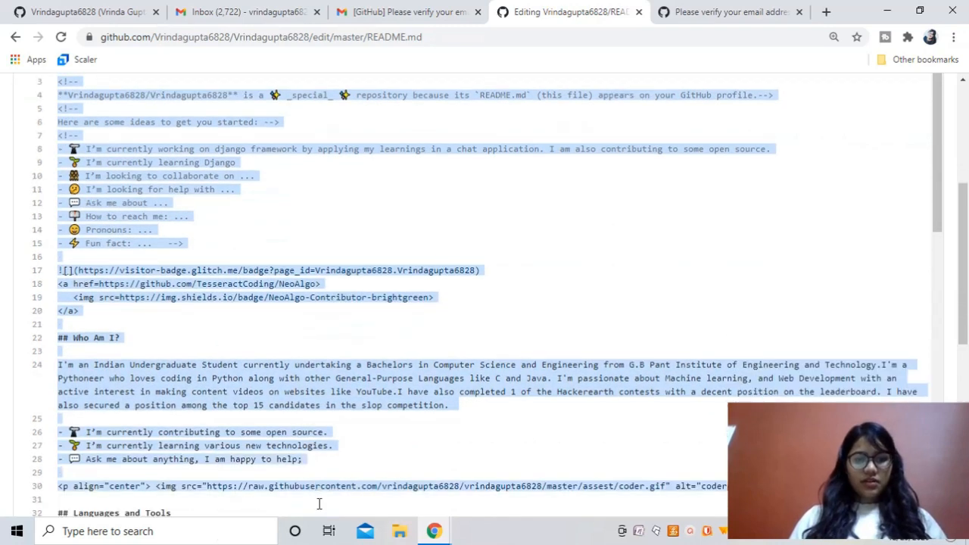
scroll(down, 3)
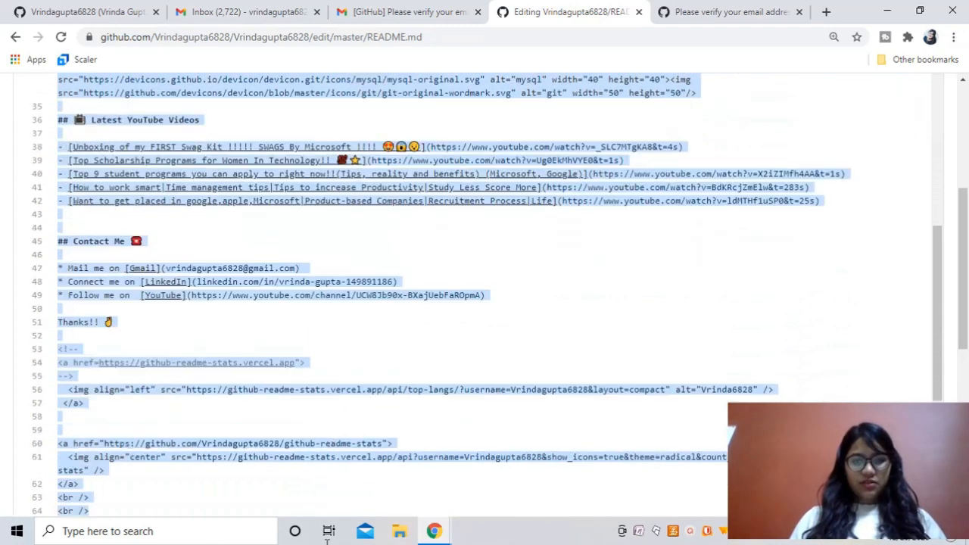
scroll(down, 3)
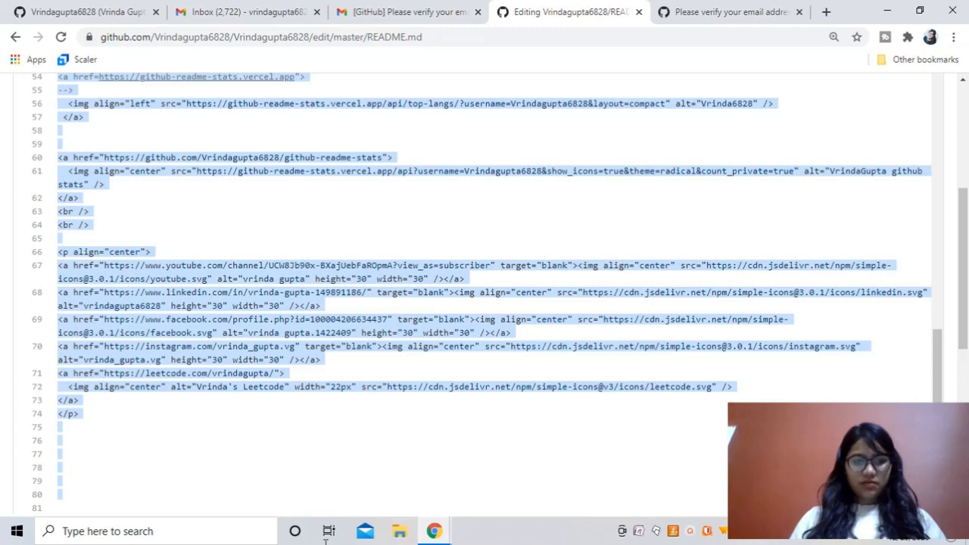
click(82, 413)
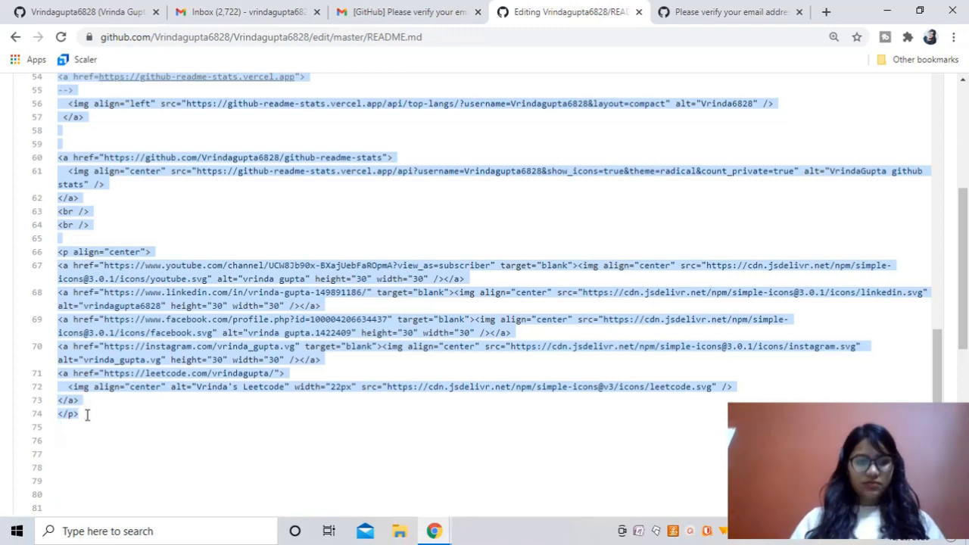
mouse_move(433, 530)
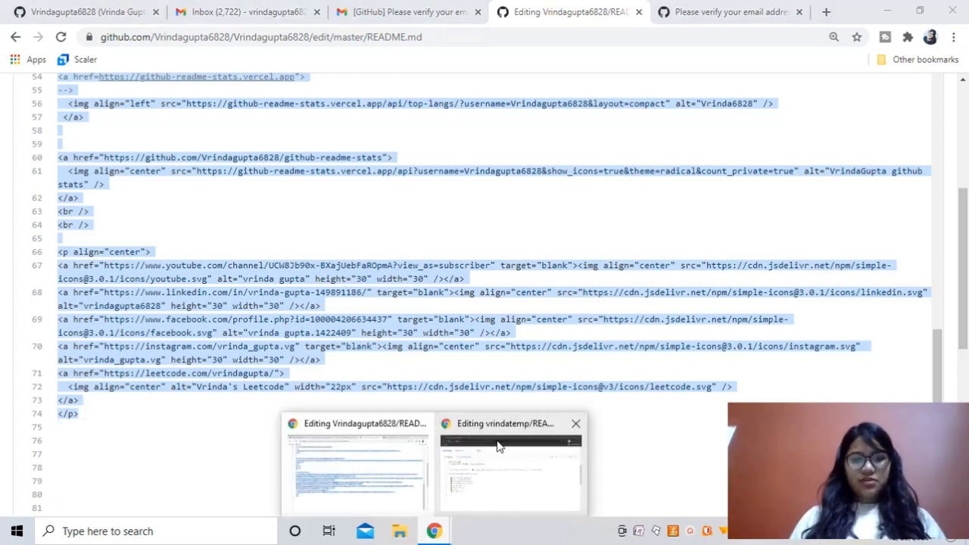
Paste the copied README below the temporary repository's default template
click(509, 467)
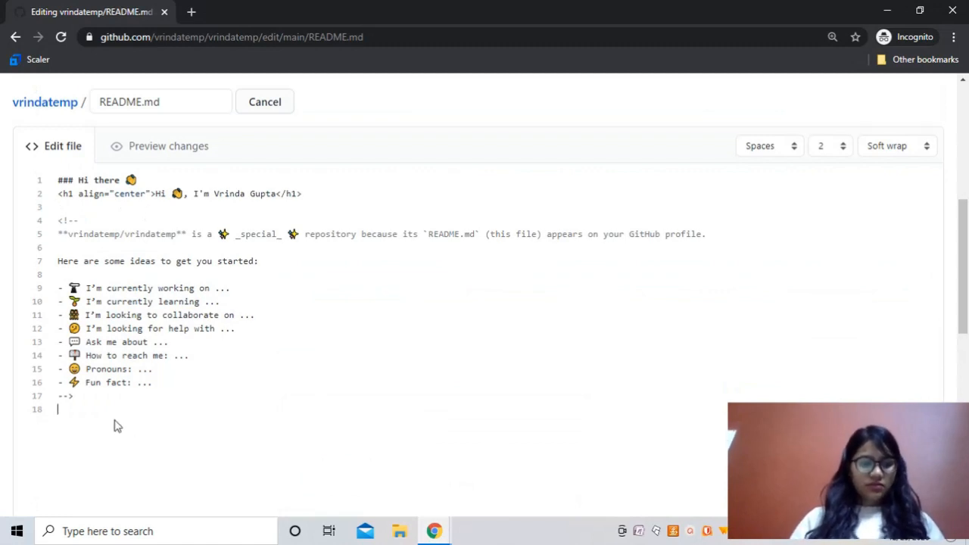
scroll(down, 3)
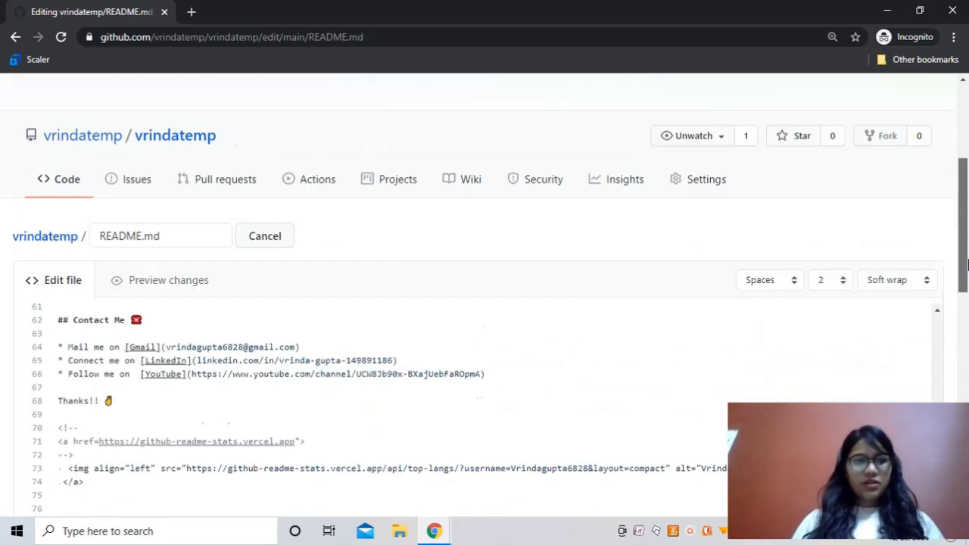
scroll(down, 3)
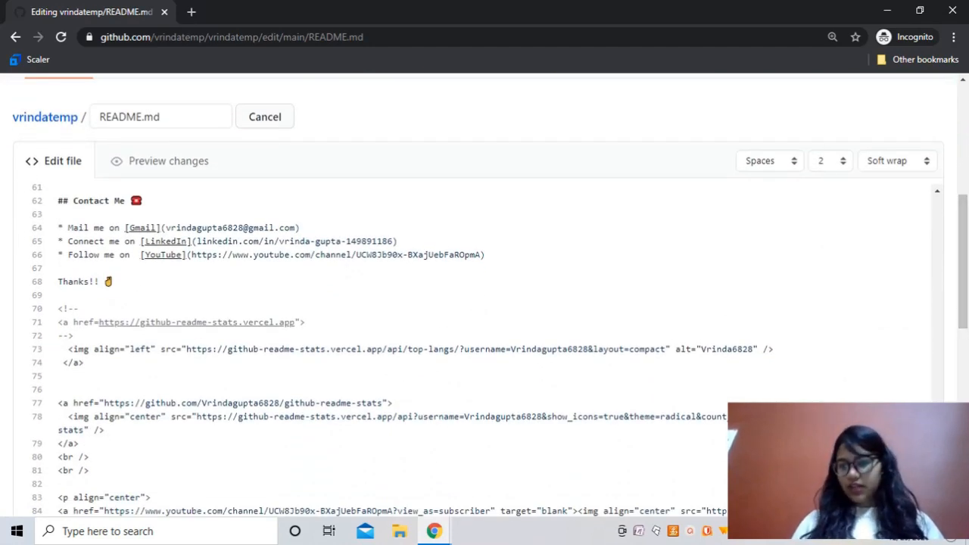
scroll(up, 3)
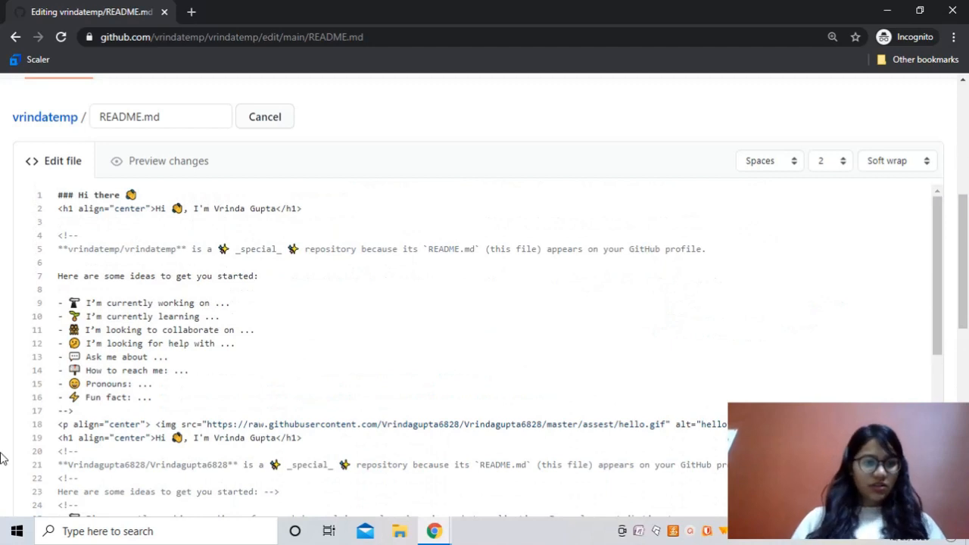
Comment out the template's opening greeting lines with <!-- and -->
click(59, 193)
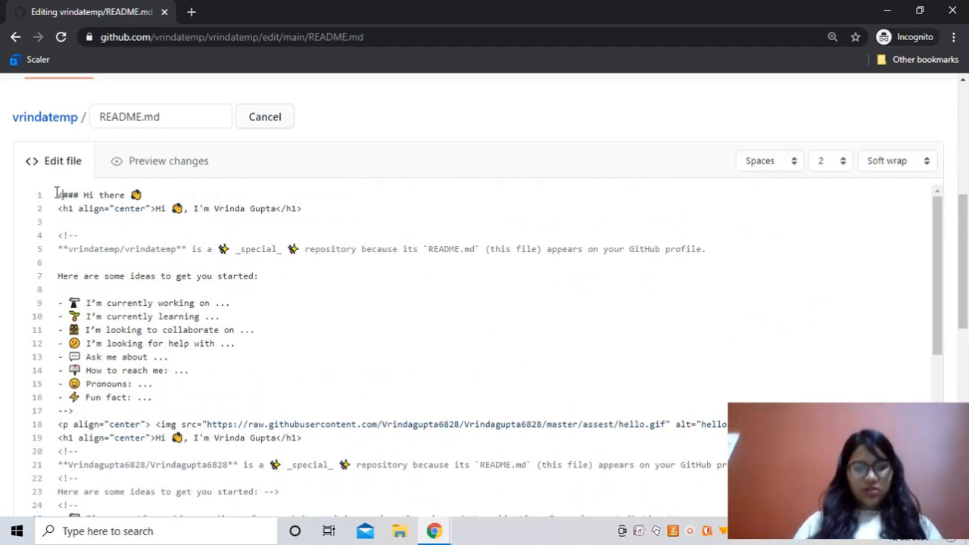
text(<!--)
text(-->)
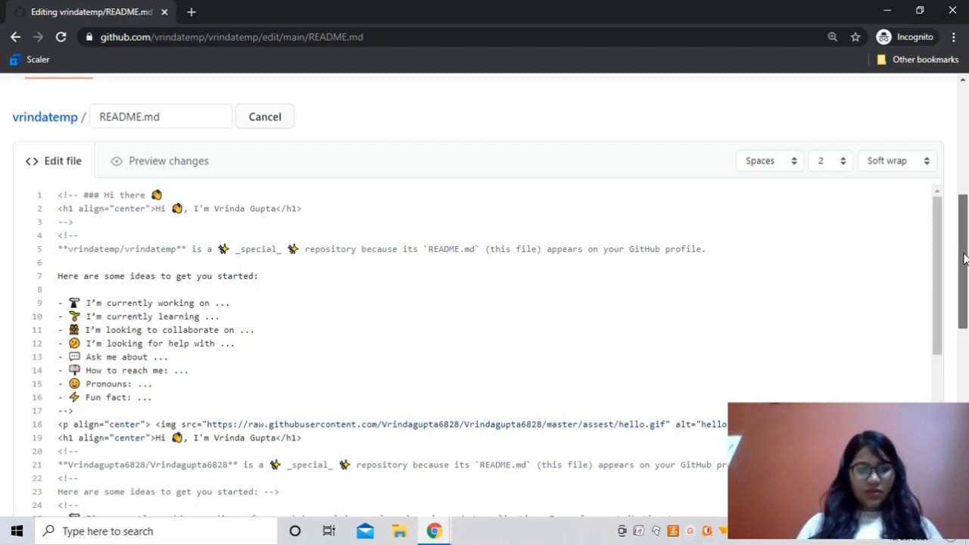
scroll(down, 3)
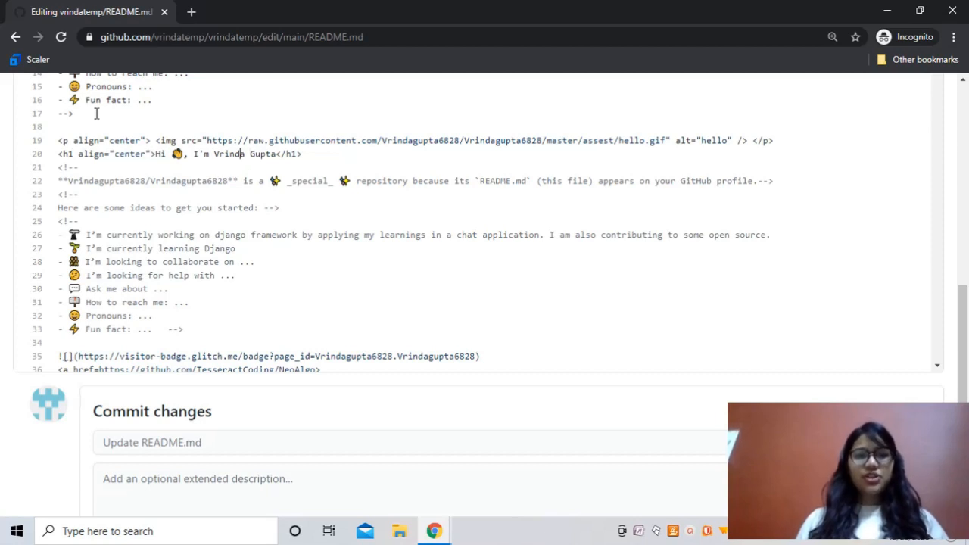
Change the name in the centred <h1> greeting to Neha
text(ne)
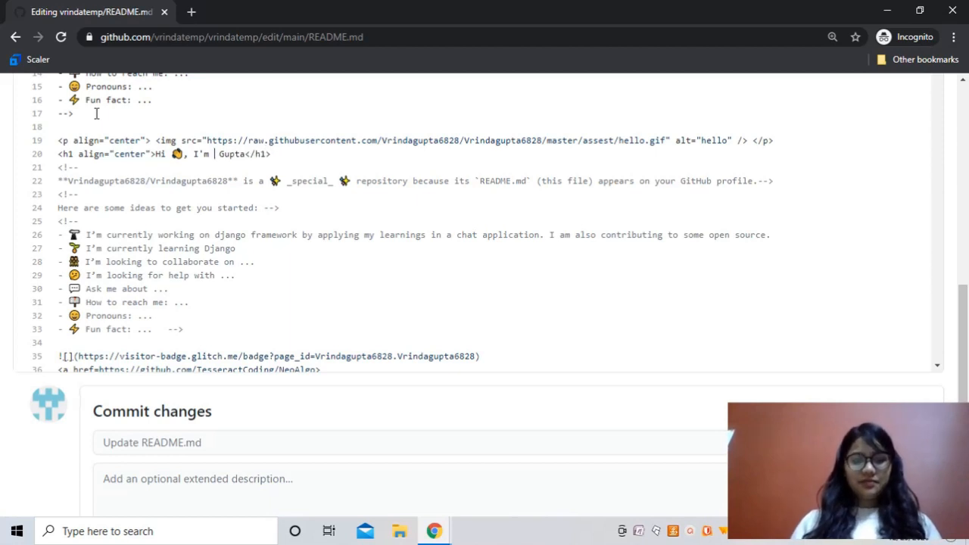
text(Neha)
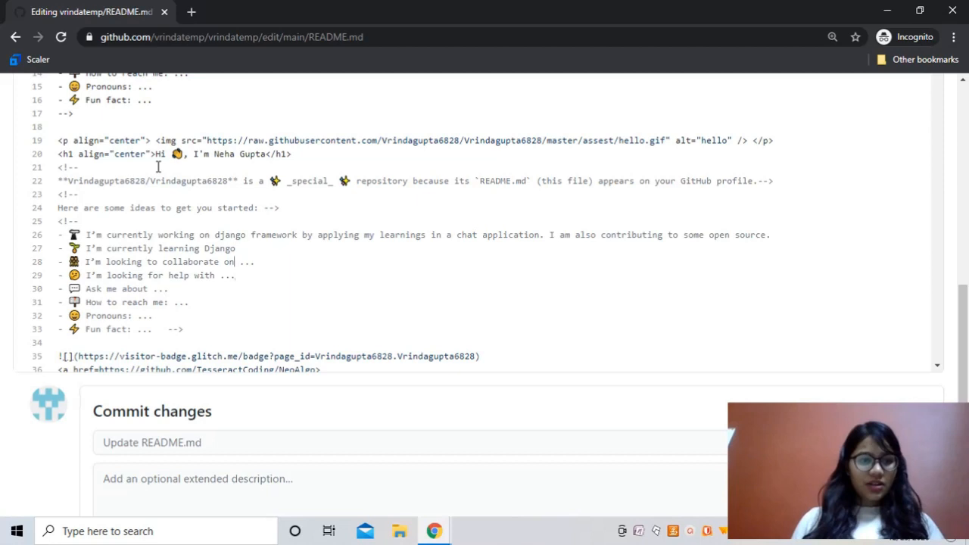
scroll(down, 3)
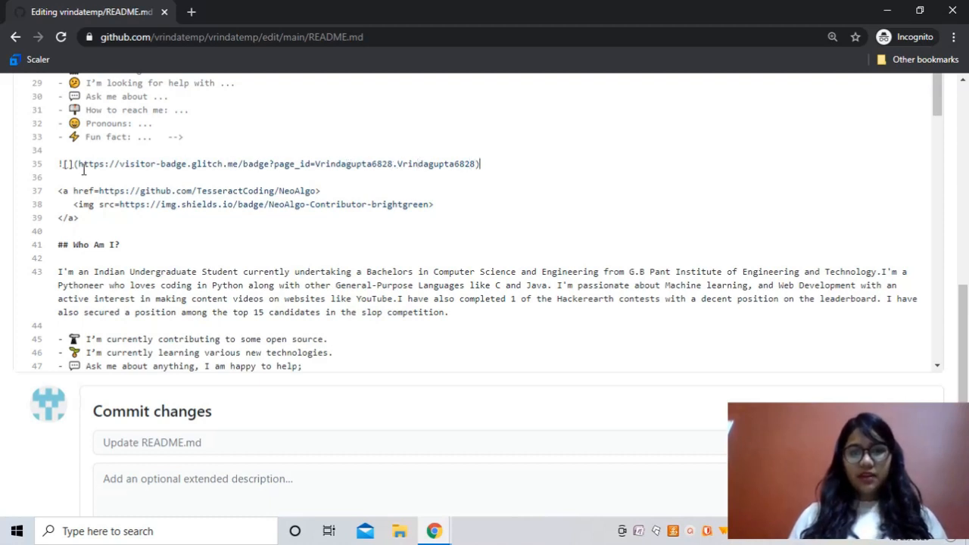
Point the visitor badge page_id at vrindatemp's repository and delete the NeoAlgo contributor badge
key(Backspace)
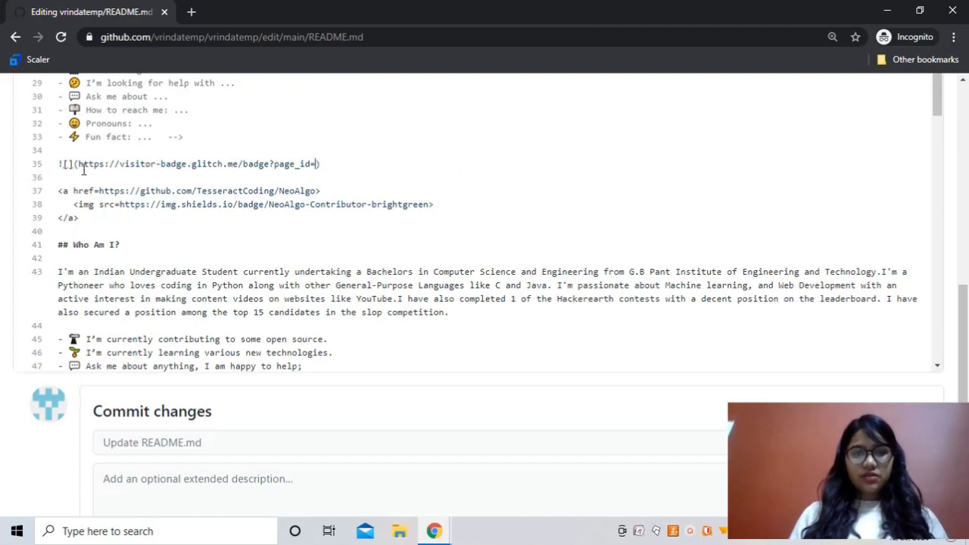
text(vrindate)
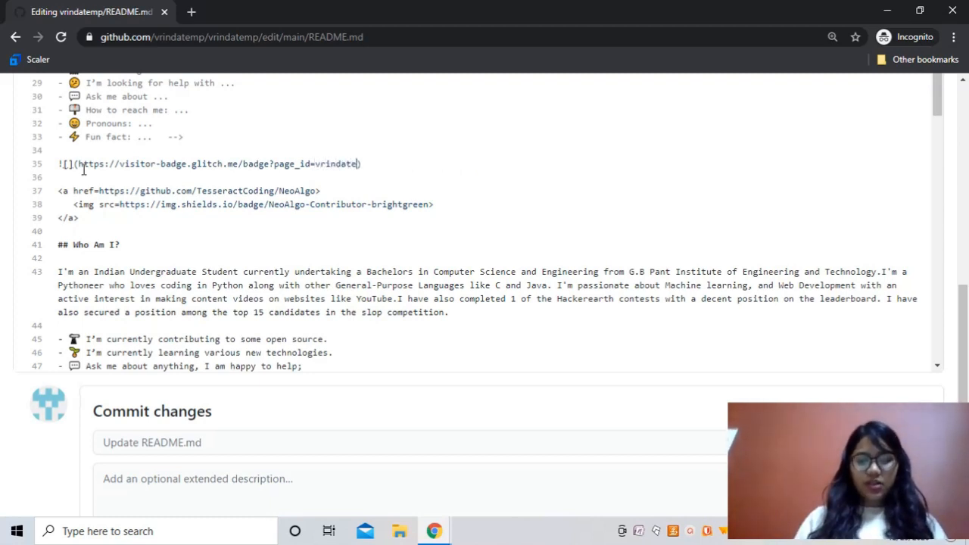
text(.vrind)
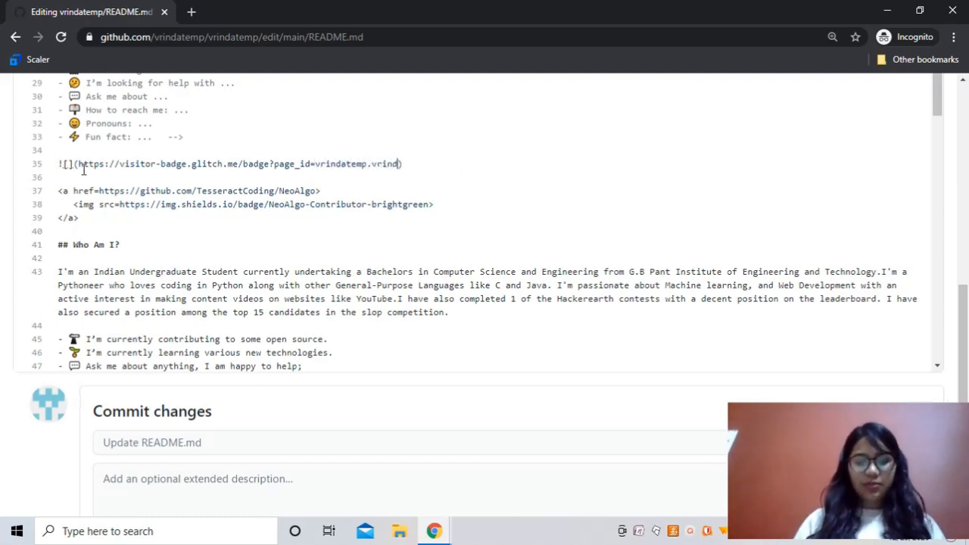
text(ar)
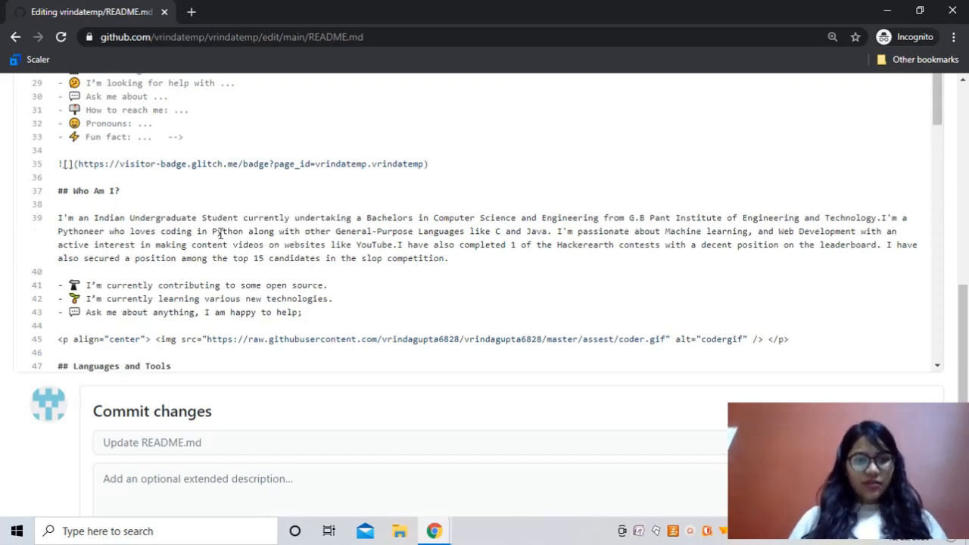
scroll(down, 3)
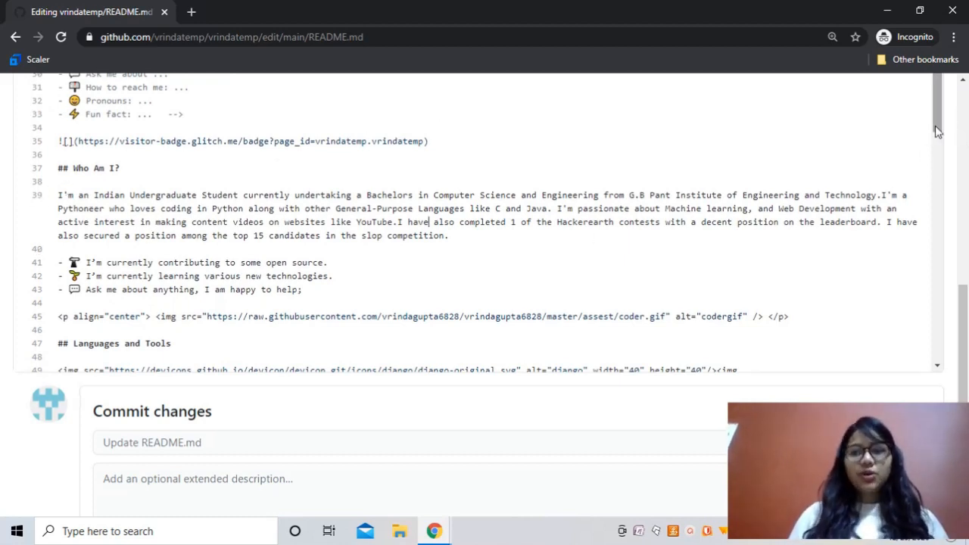
scroll(down, 3)
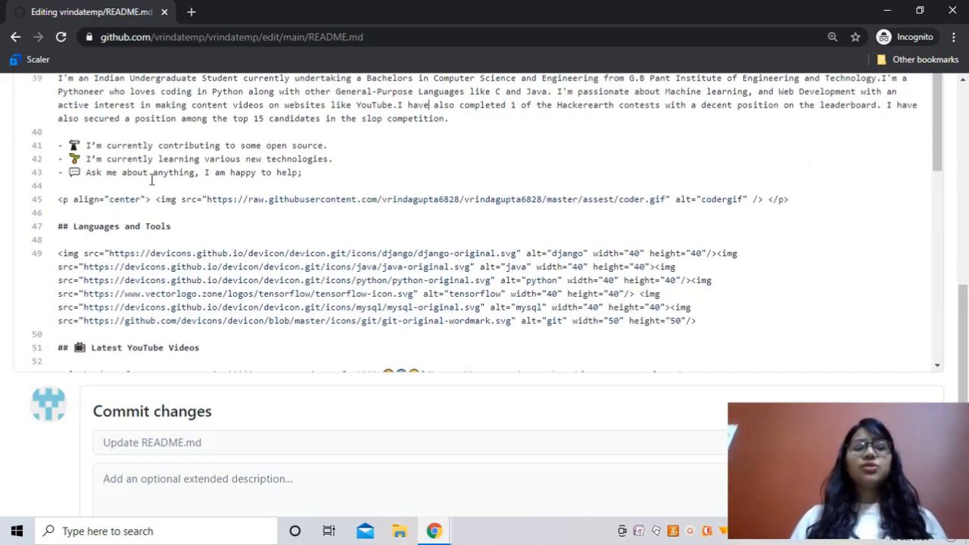
mouse_move(442, 160)
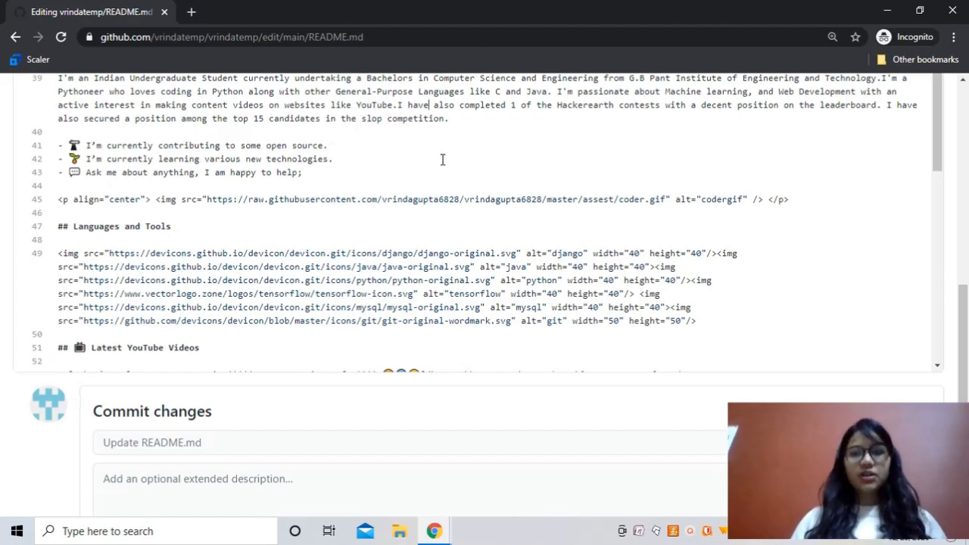
mouse_move(466, 221)
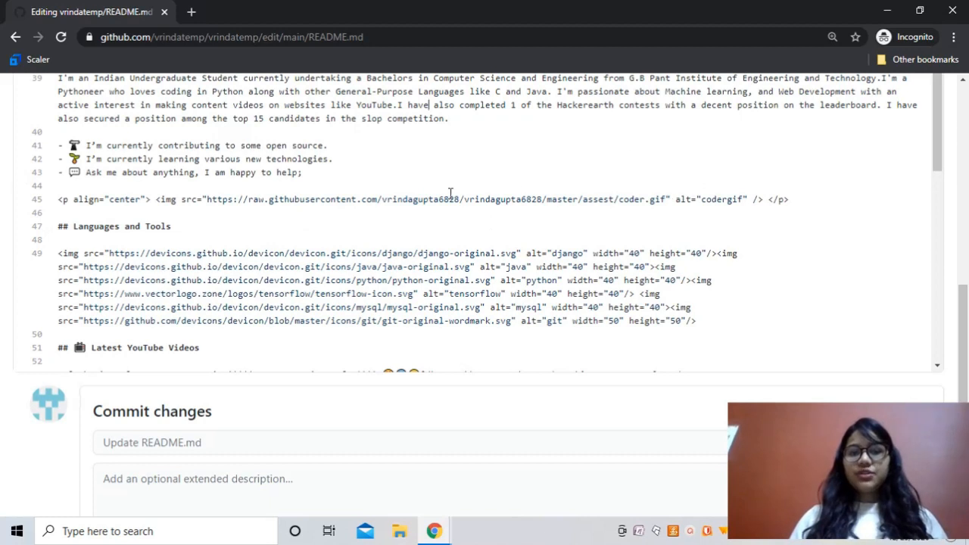
scroll(down, 3)
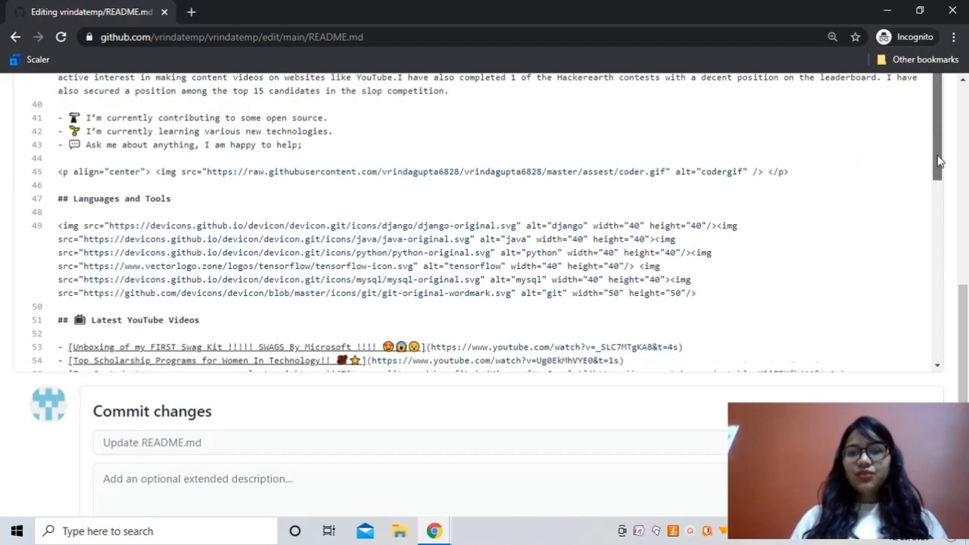
Add a devicon php-original-wordmark.svg img line after the git icon in Languages and Tools
scroll(down, 3)
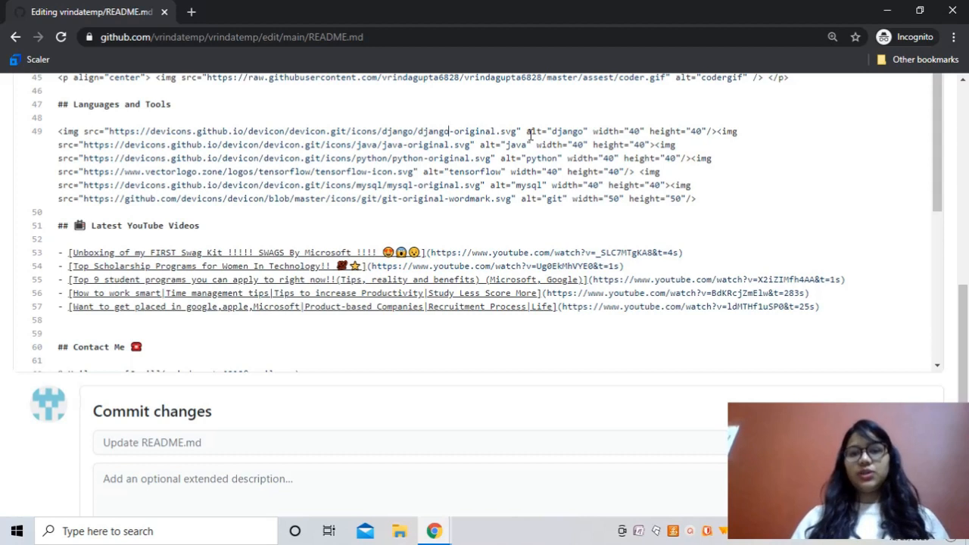
mouse_move(552, 133)
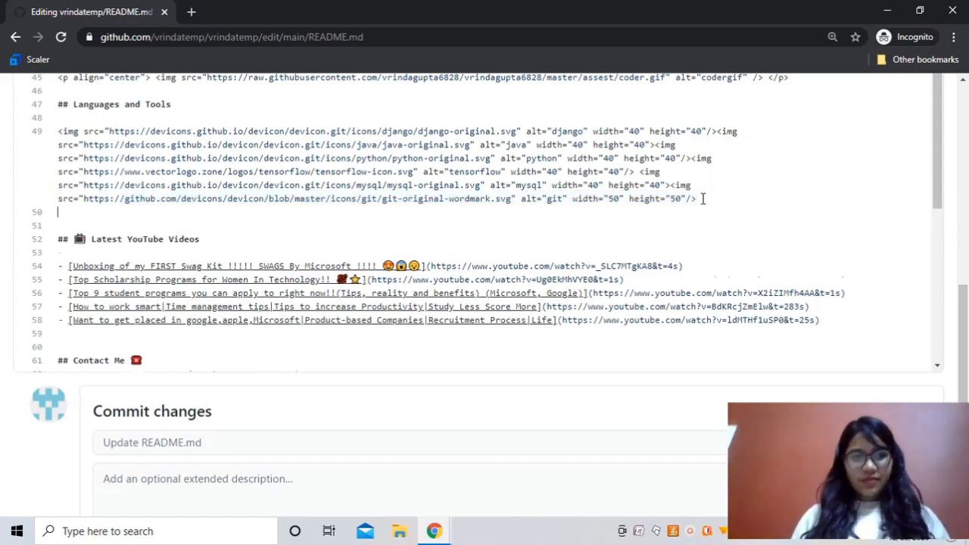
text(<img src="https://github.com/devicons/devicon/blob/master/icons/git/git-original-wordmark.svg" alt="git" width="50" height="50"/>)
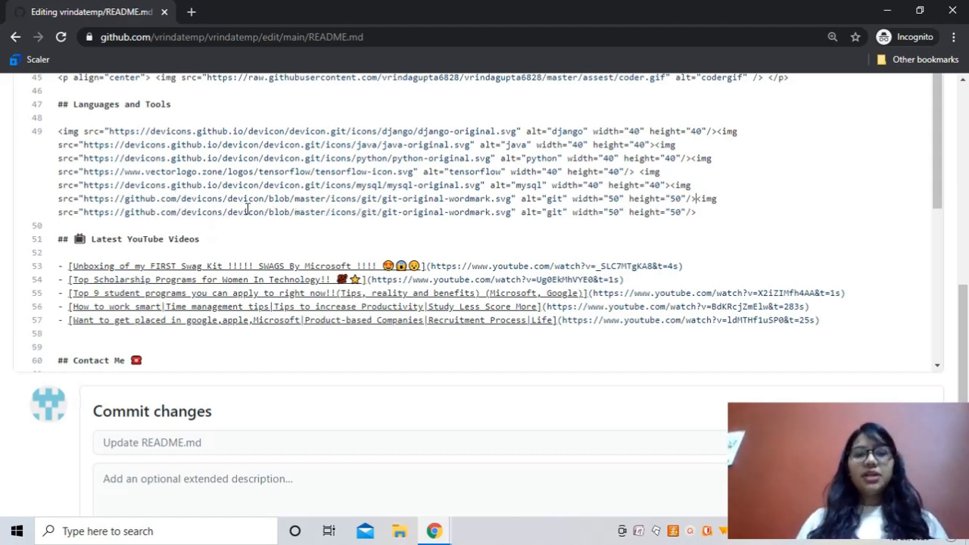
mouse_move(236, 230)
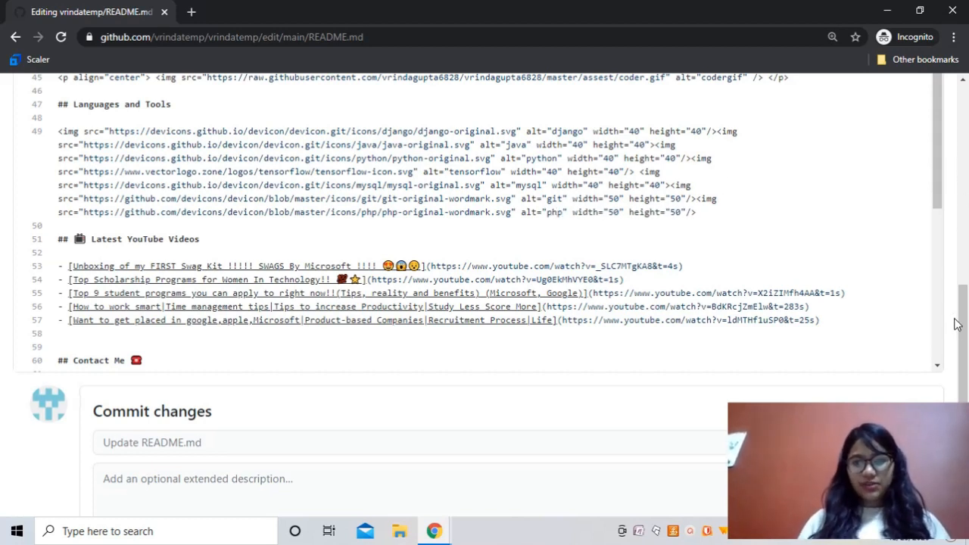
scroll(down, 3)
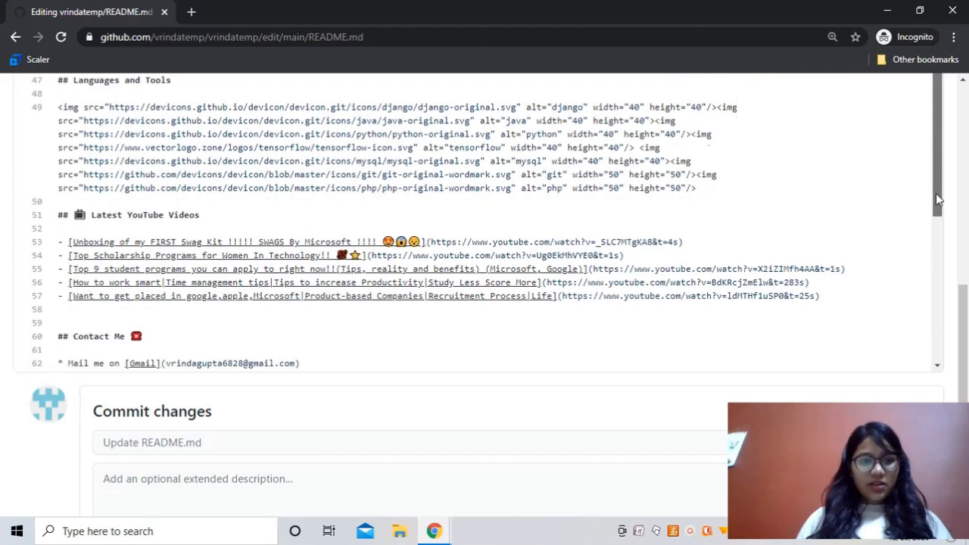
scroll(down, 3)
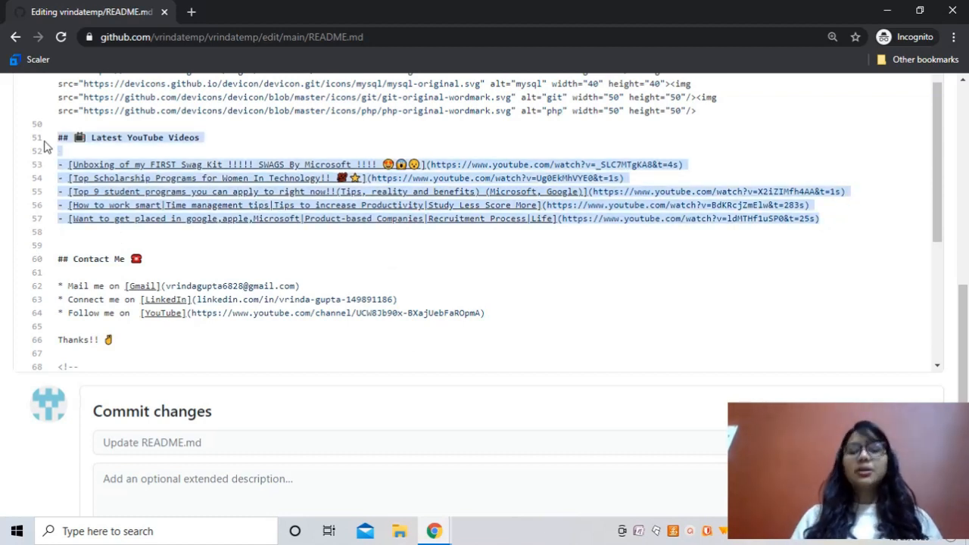
Delete the Latest YouTube Videos section and revise the digits in the Gmail contact address
scroll(down, 3)
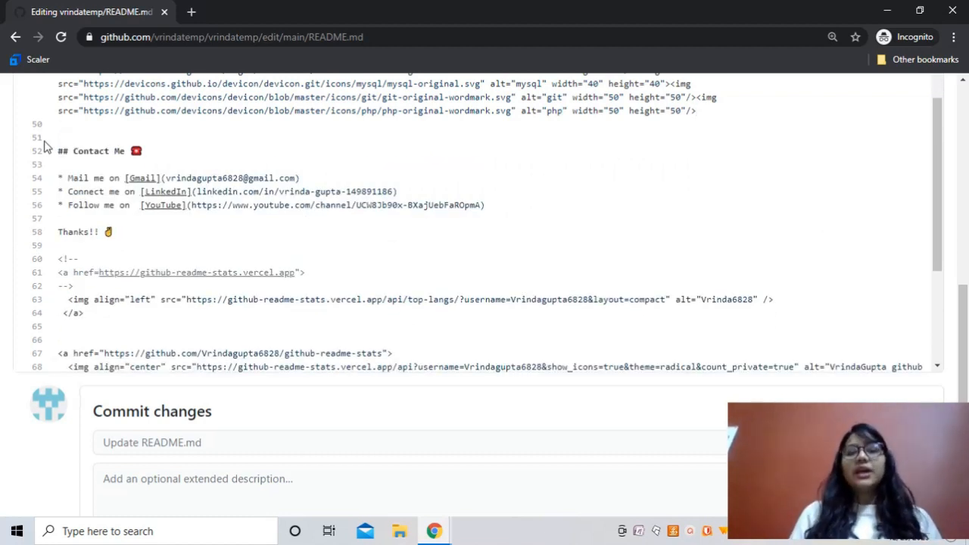
click(693, 110)
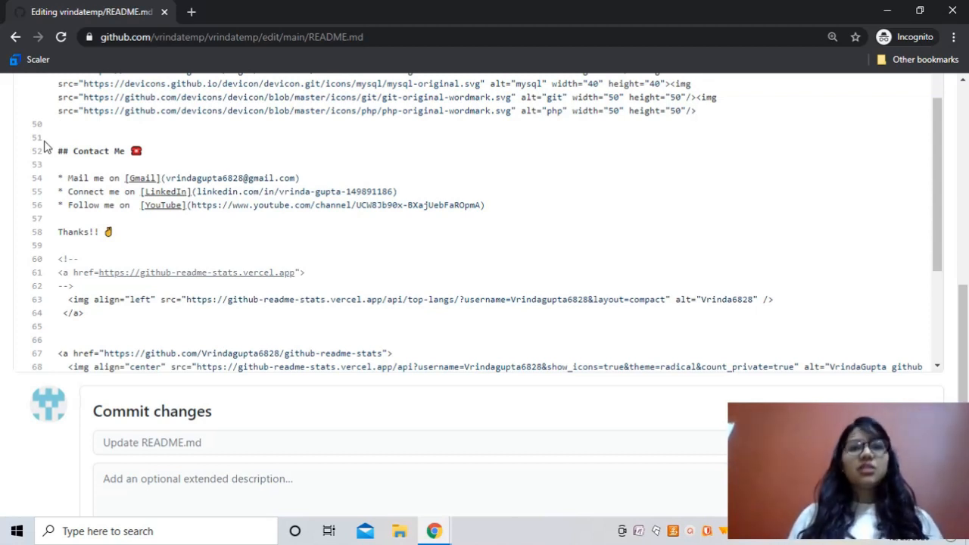
click(140, 151)
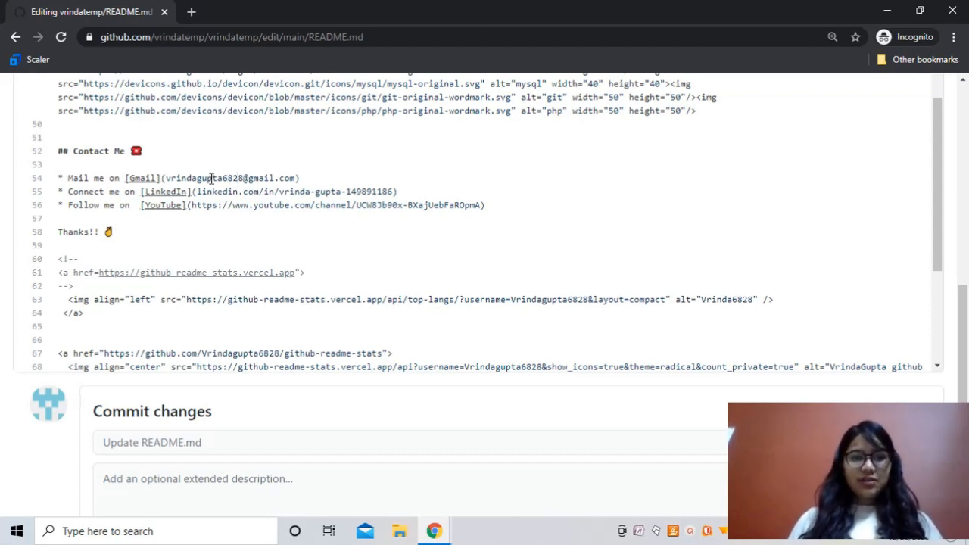
key(Backspace)
text(04)
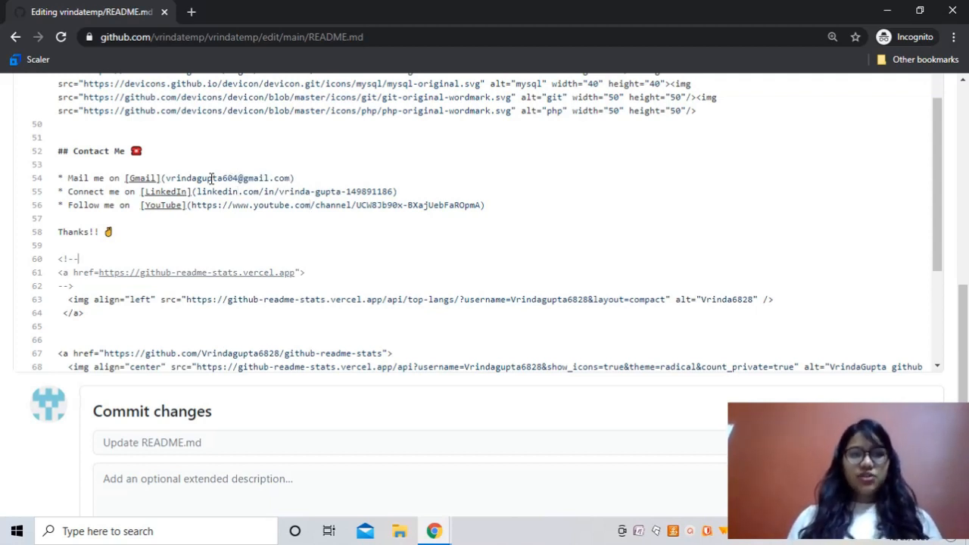
scroll(down, 3)
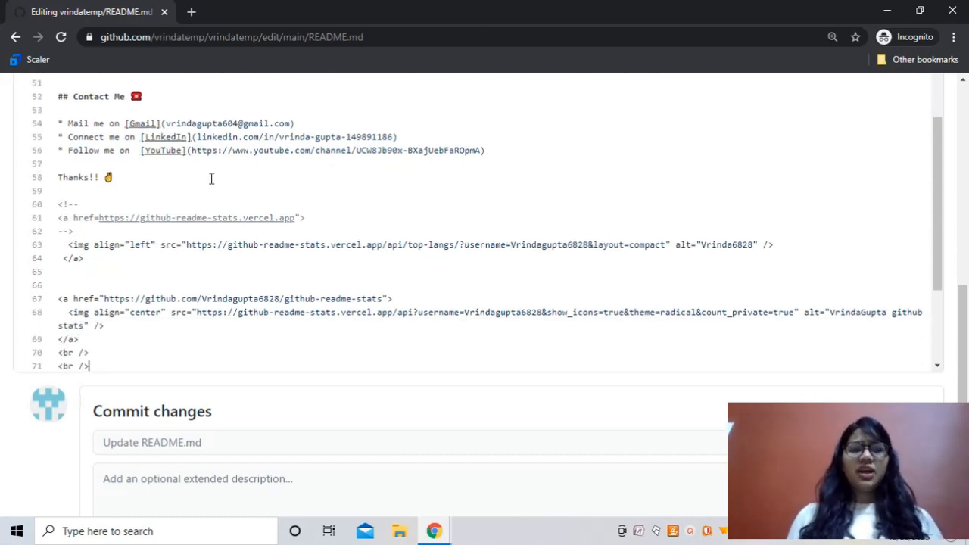
Replace the username and alt text in the github-readme-stats cards with NehaGupta
scroll(down, 3)
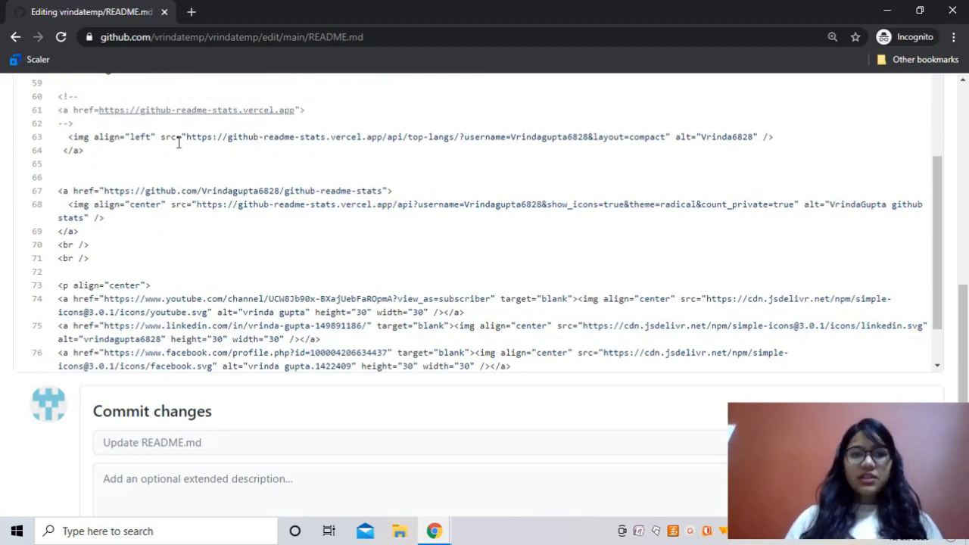
mouse_move(559, 118)
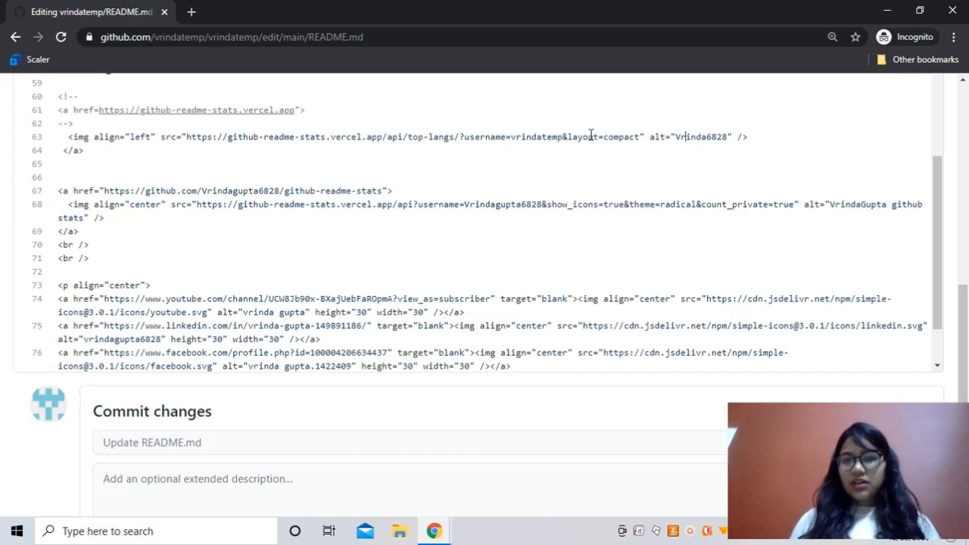
key(Backspace)
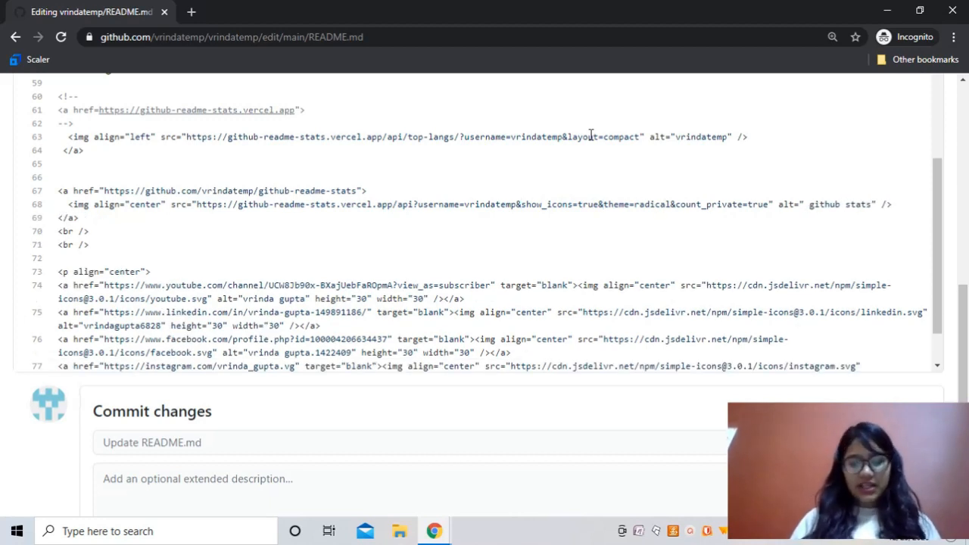
text(NehaGupta)
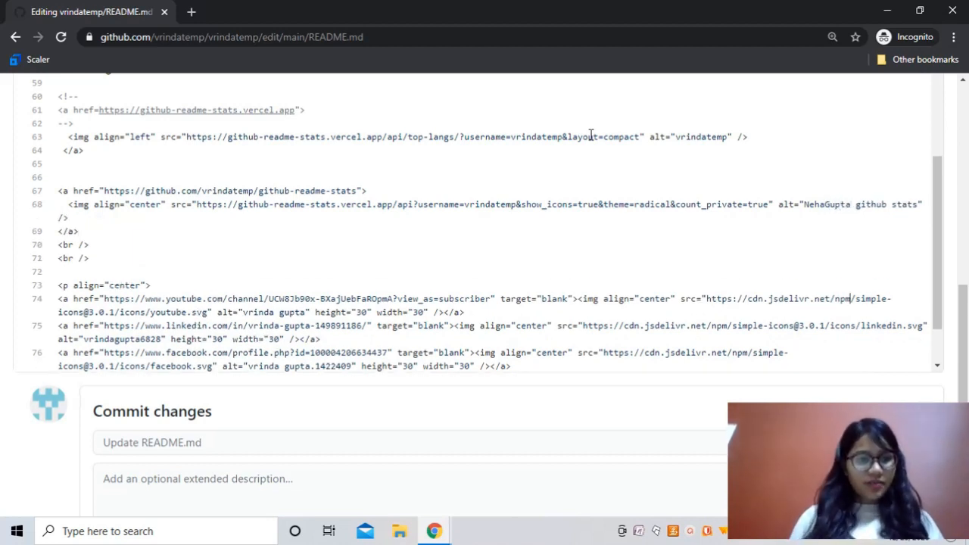
scroll(down, 3)
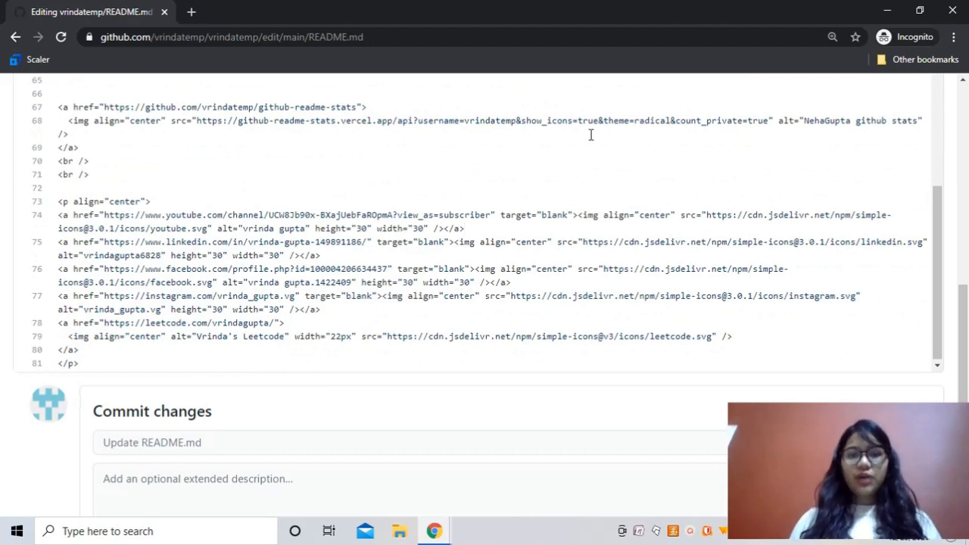
mouse_move(328, 224)
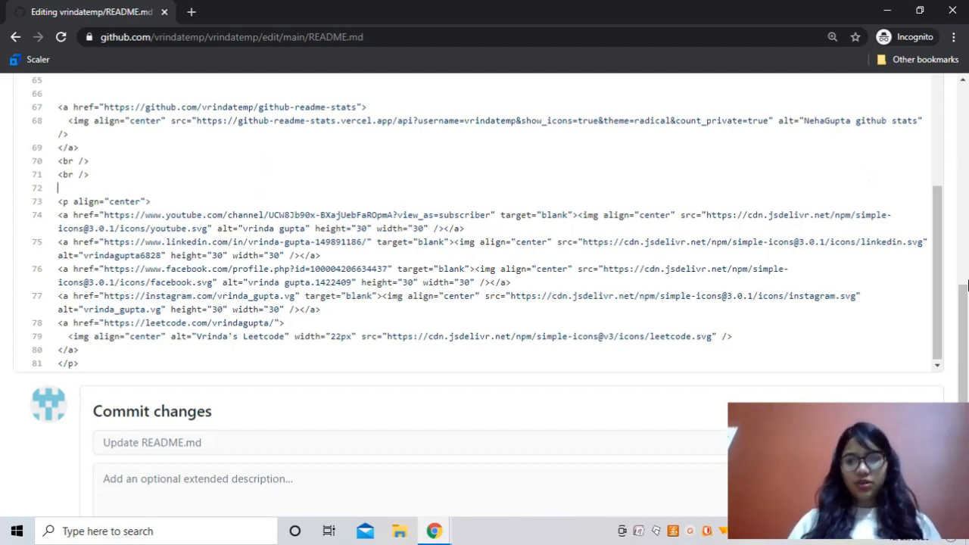
Commit the README edits directly to main and review the rendered greeting, tools, contacts and stats
click(134, 342)
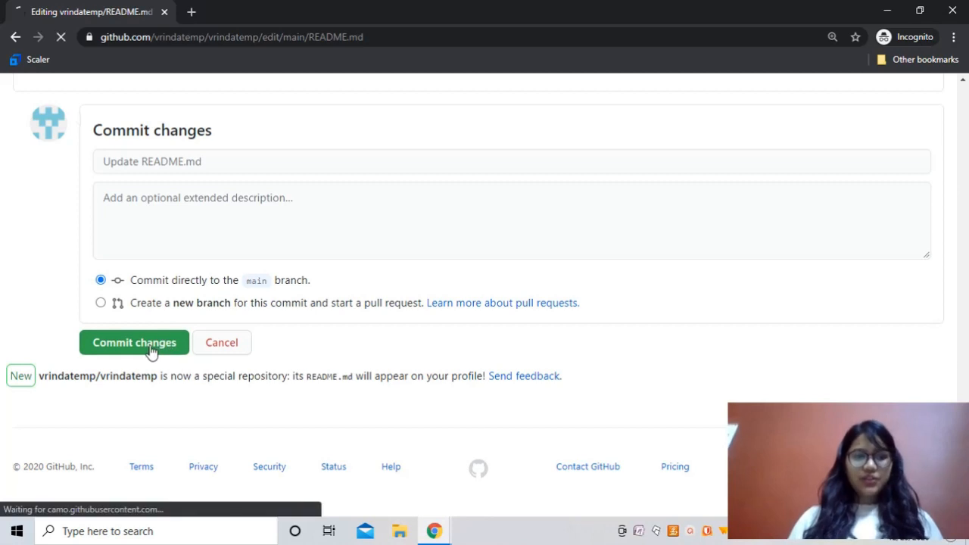
click(133, 342)
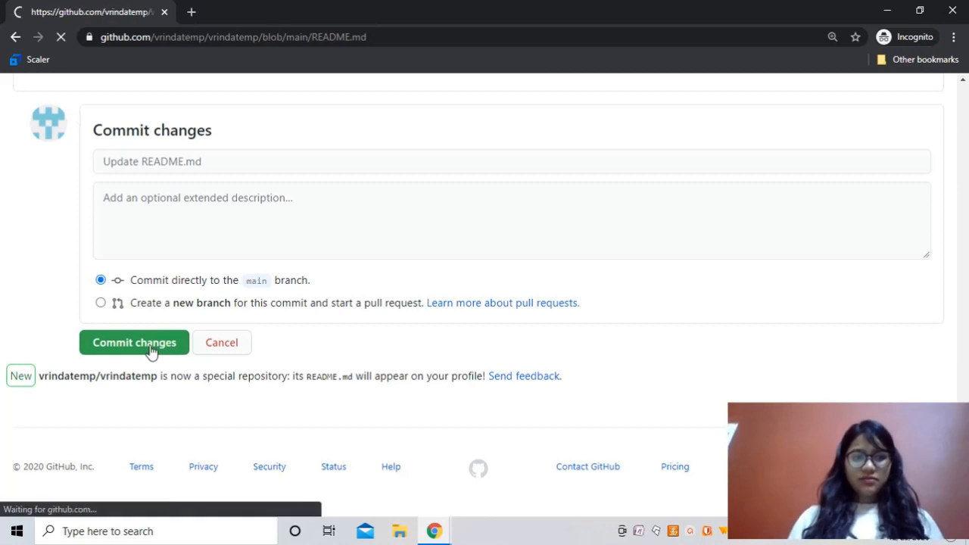
click(133, 342)
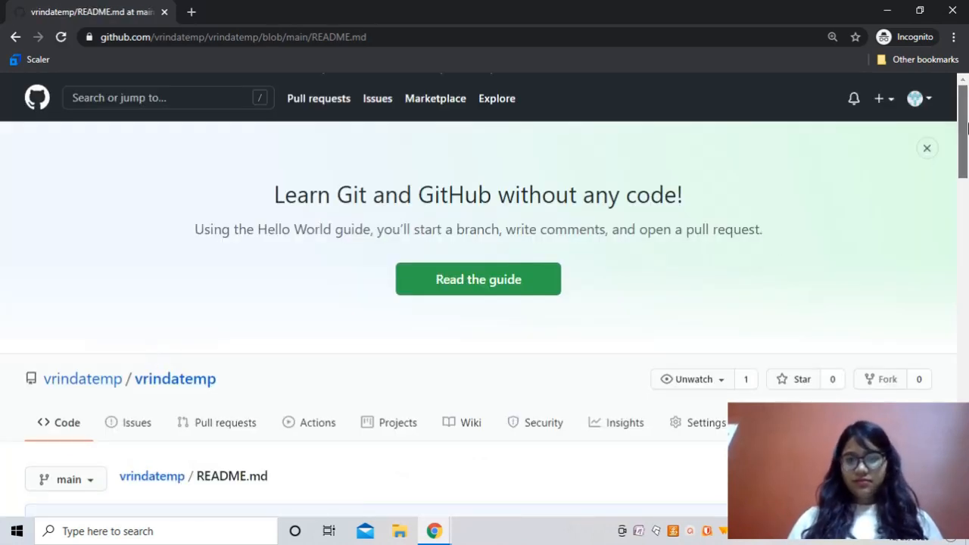
scroll(down, 3)
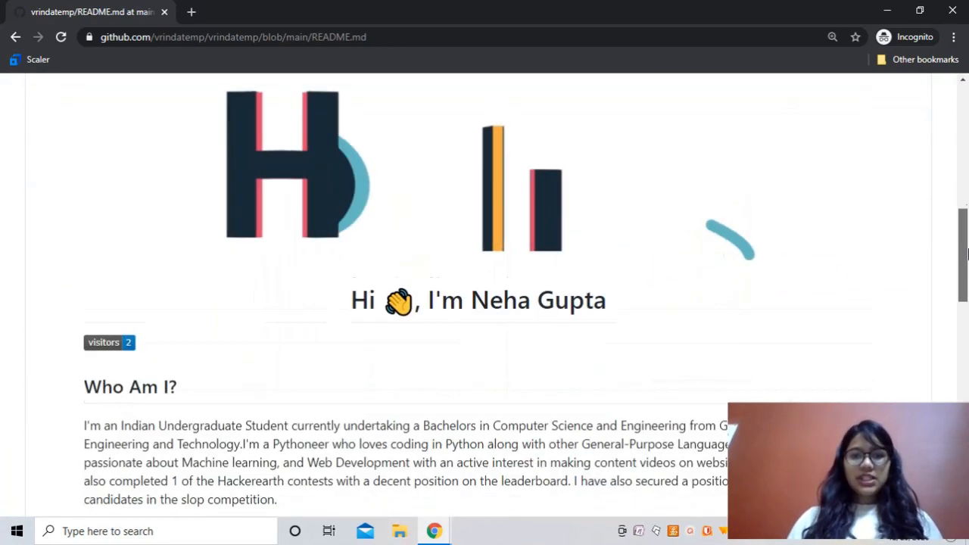
scroll(down, 3)
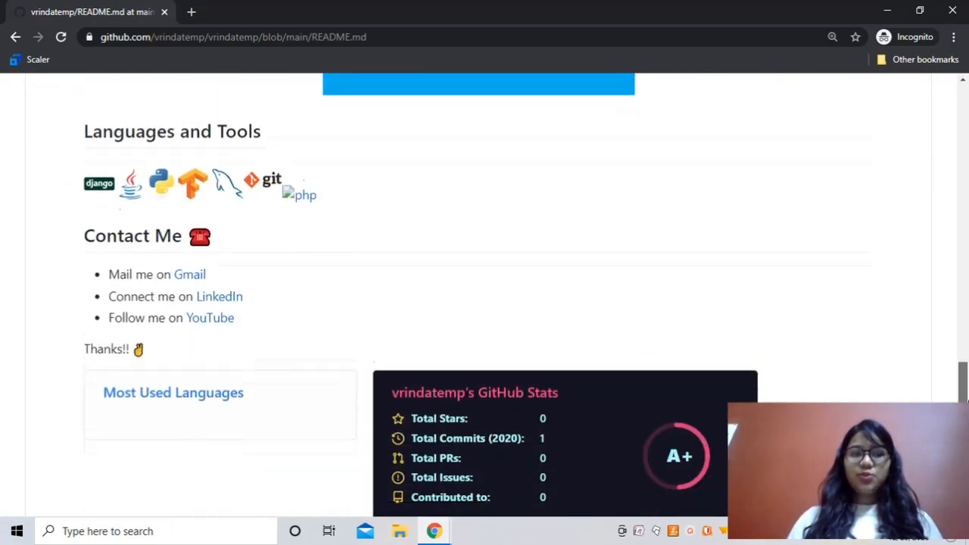
scroll(up, 3)
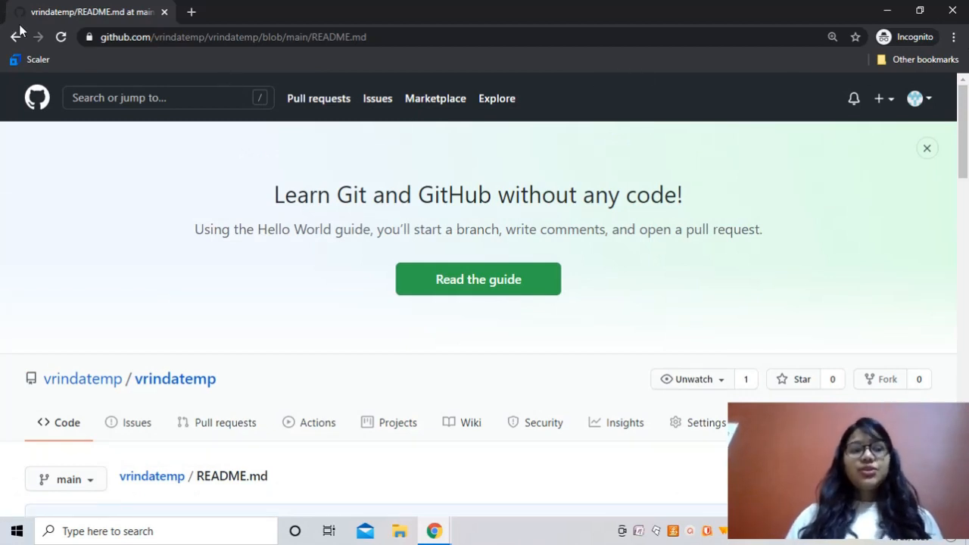
Go to Your profile from the avatar menu and review the README now shown on the Overview
click(916, 99)
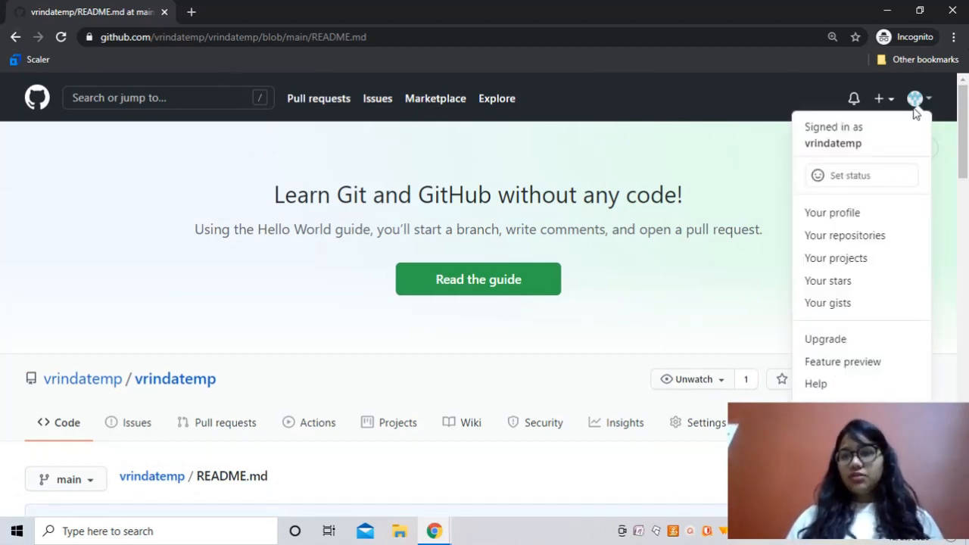
click(831, 212)
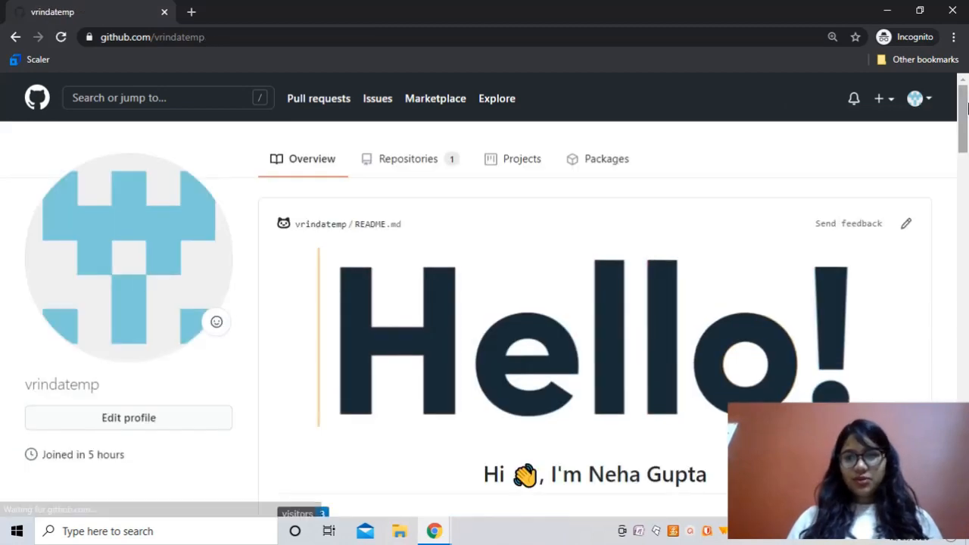
scroll(down, 3)
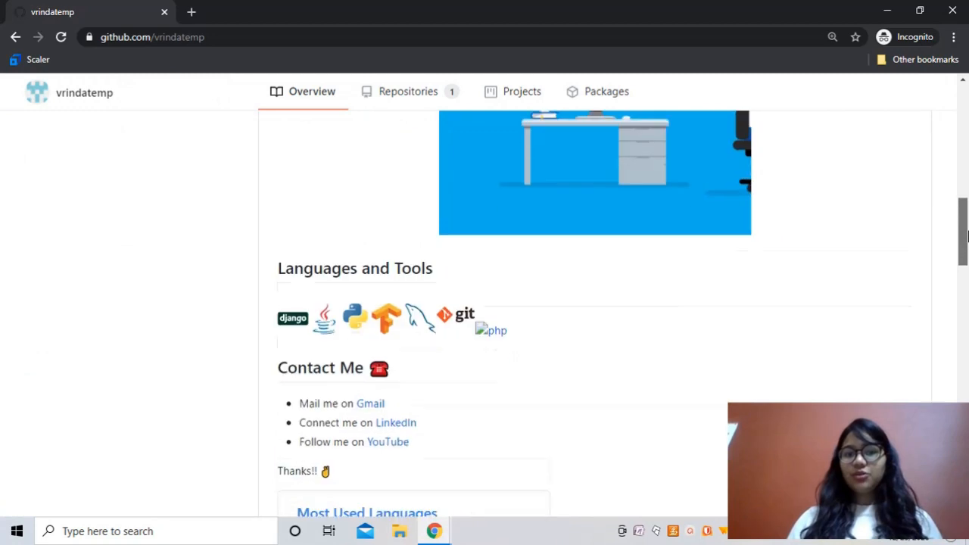
scroll(down, 3)
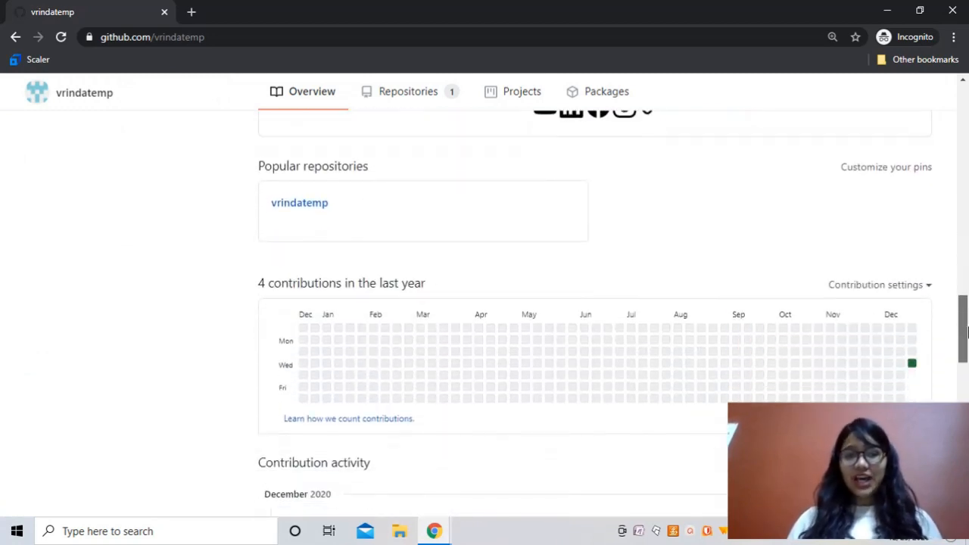
scroll(up, 3)
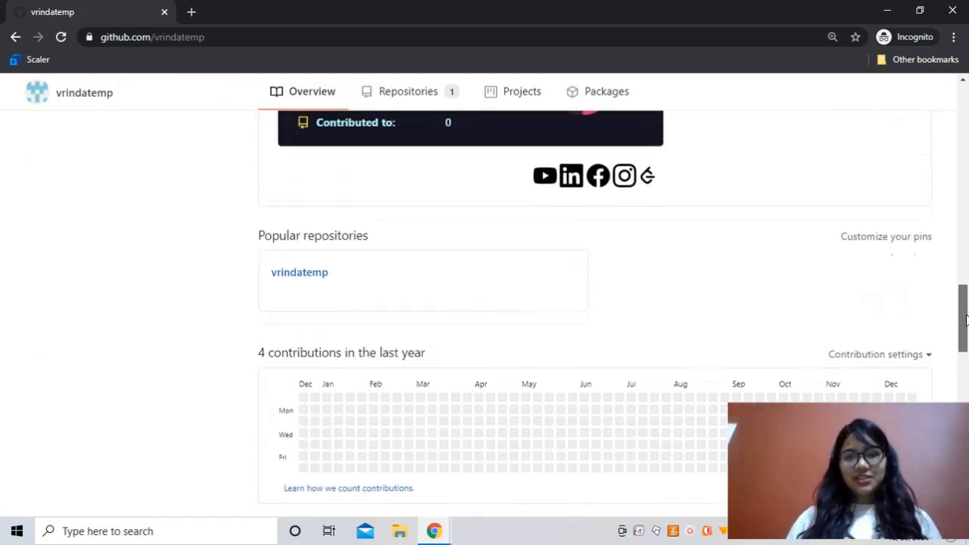